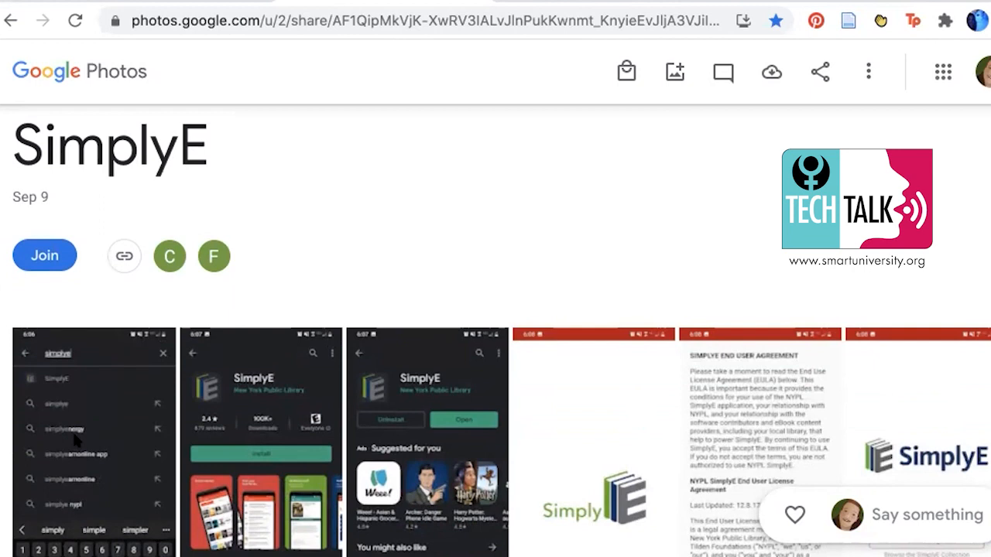
Open the first SimplyE screenshot, showing the app store search for 'simplye'
click(92, 441)
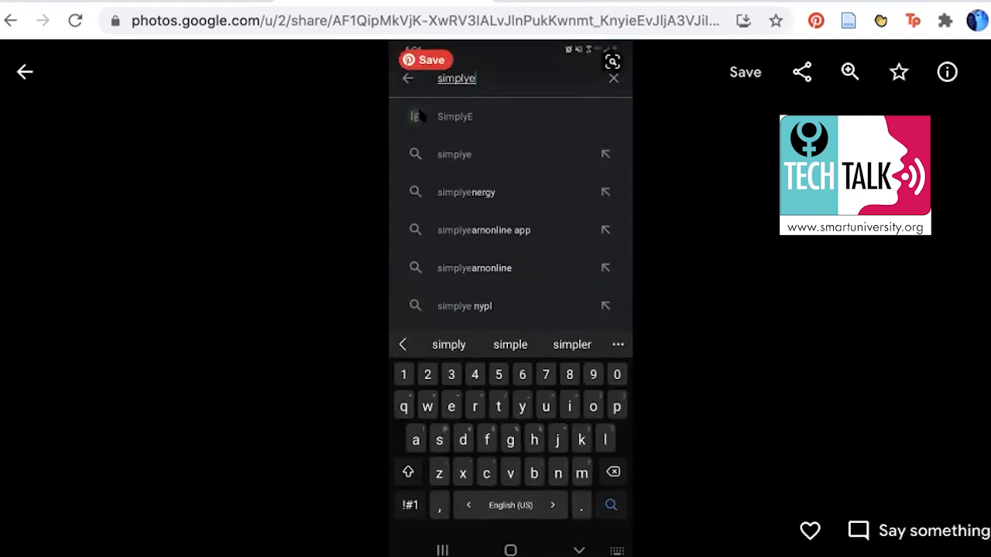
mouse_move(418, 123)
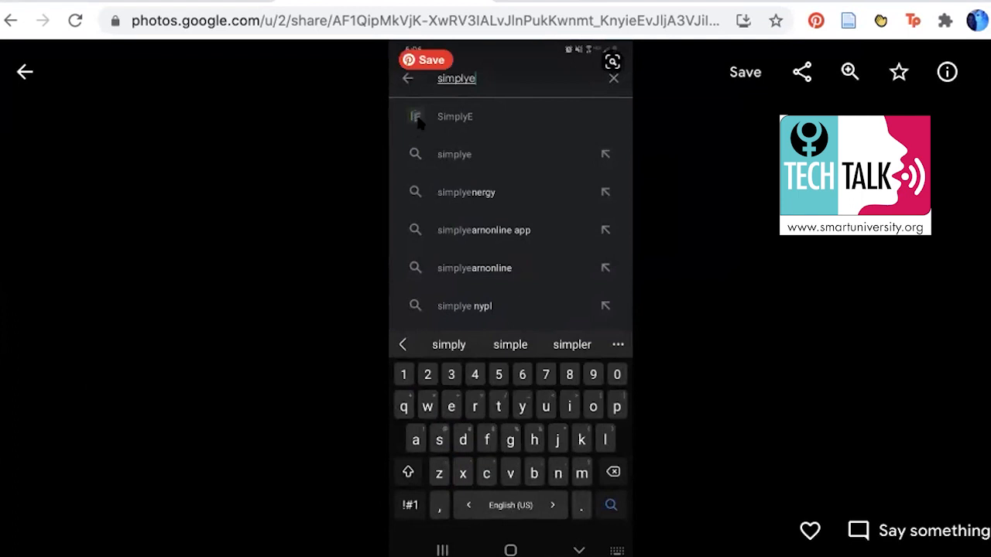
mouse_move(422, 130)
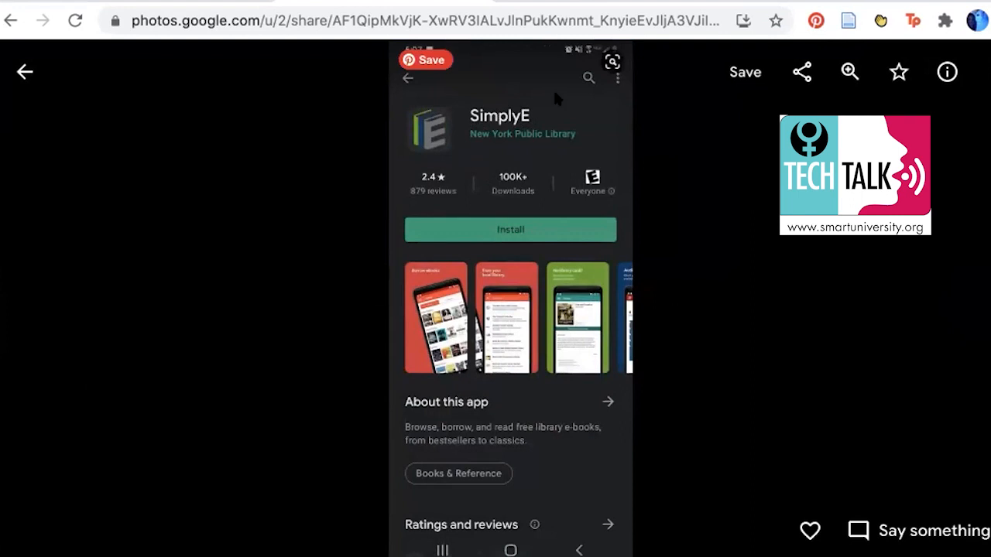
mouse_move(495, 147)
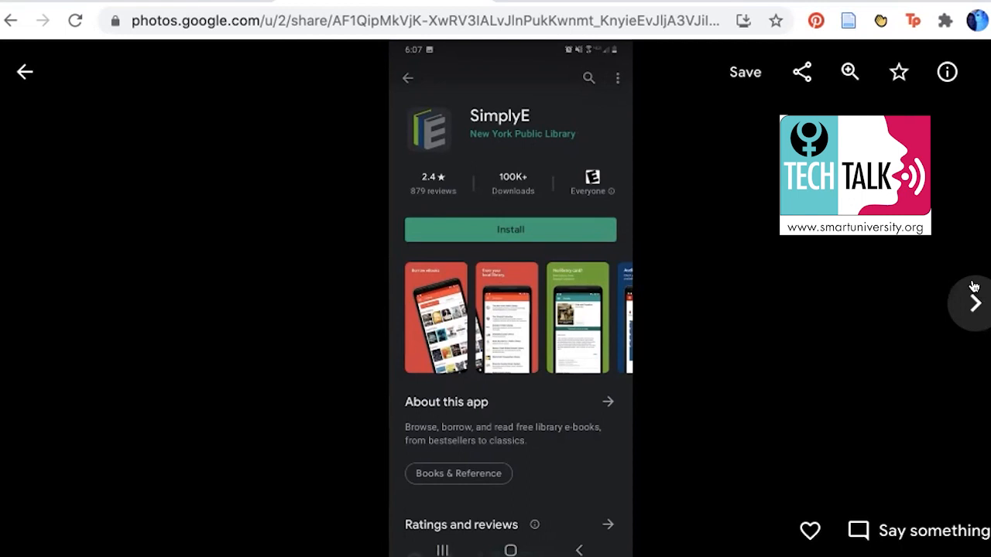
Advance two screenshots to SimplyE's find-your-library welcome screen
click(510, 229)
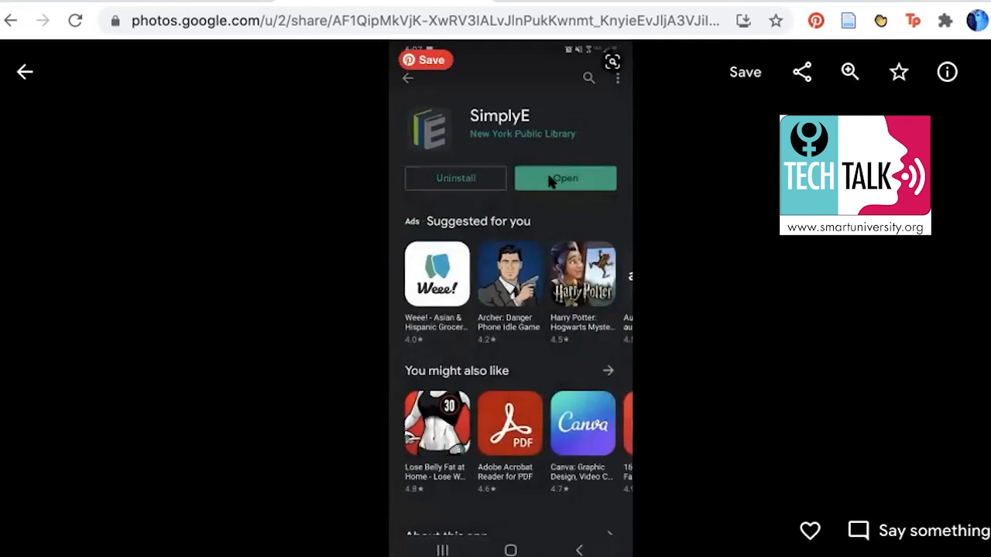
mouse_move(600, 135)
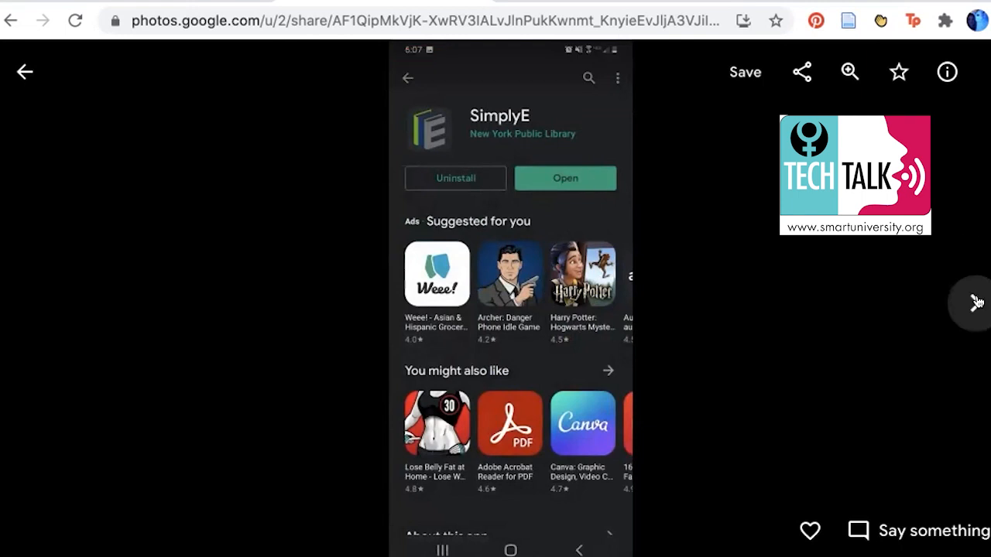
click(565, 178)
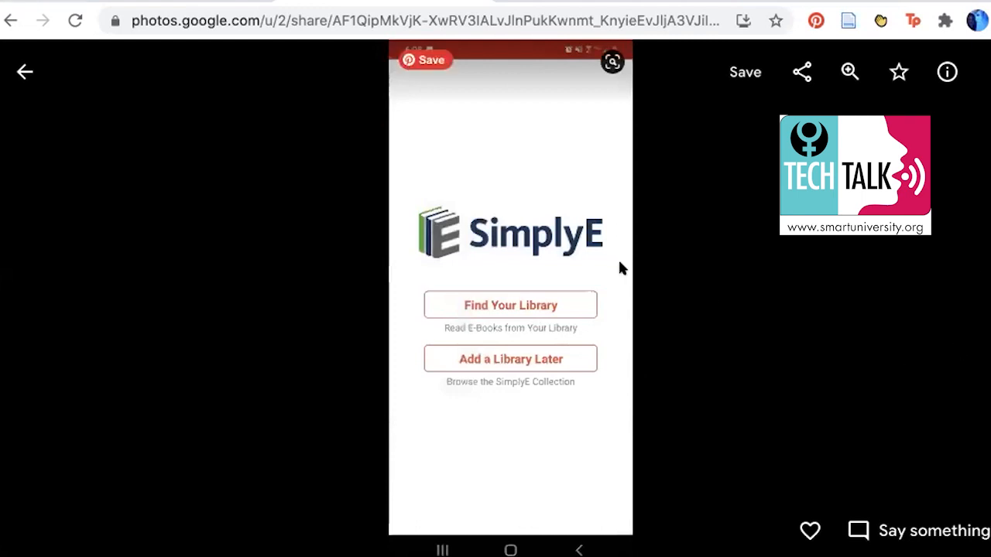
mouse_move(522, 292)
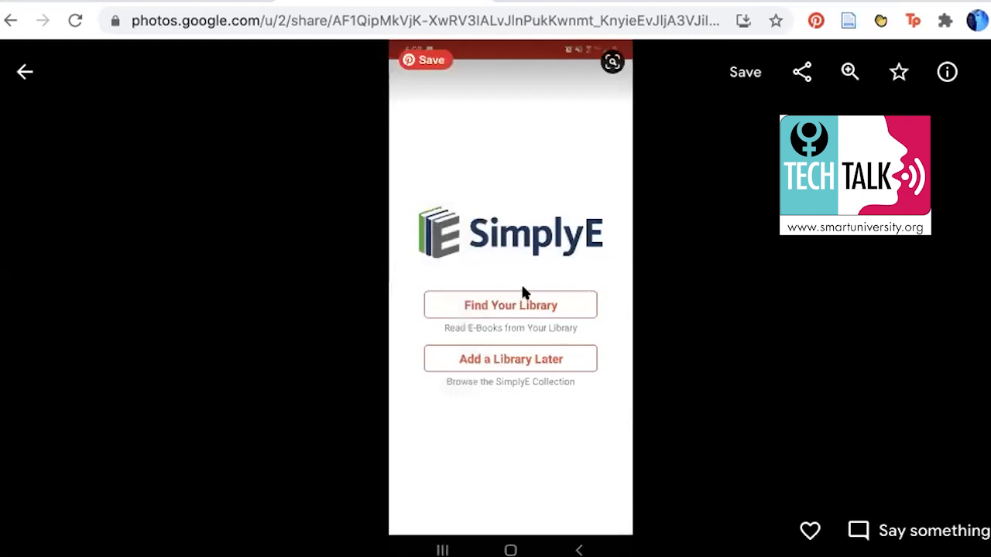
mouse_move(495, 298)
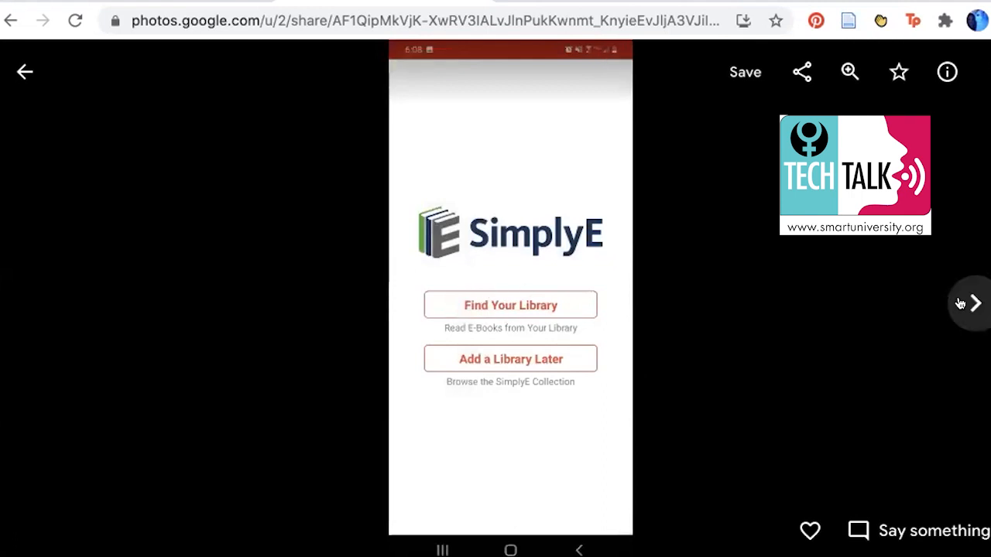
Step past the library selection list to the SimplyE Settings screenshot
click(510, 305)
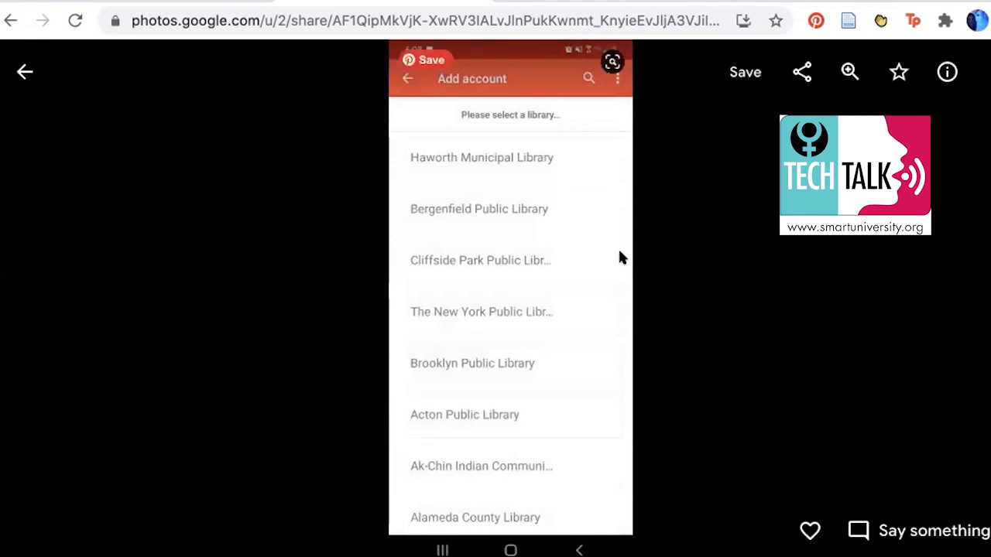
mouse_move(530, 128)
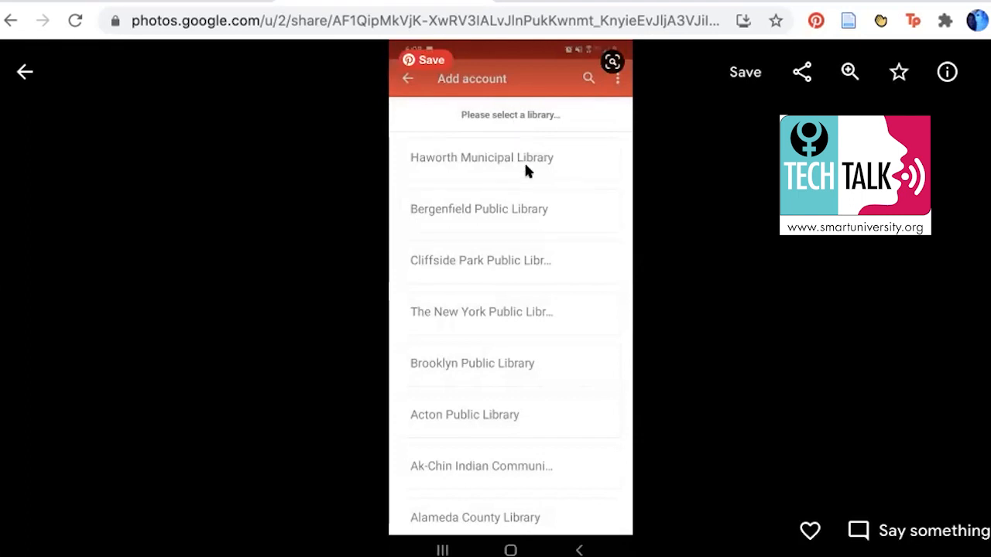
mouse_move(552, 201)
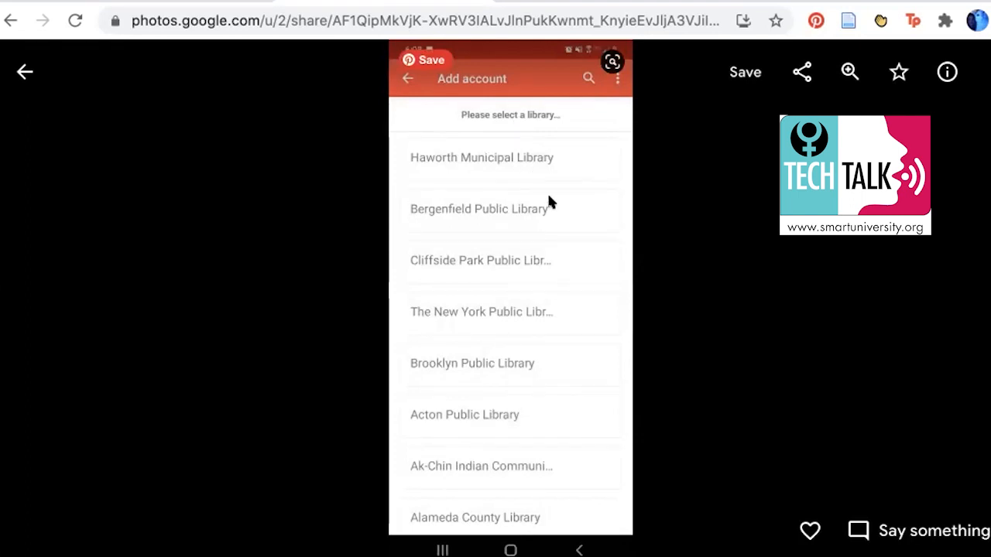
mouse_move(550, 294)
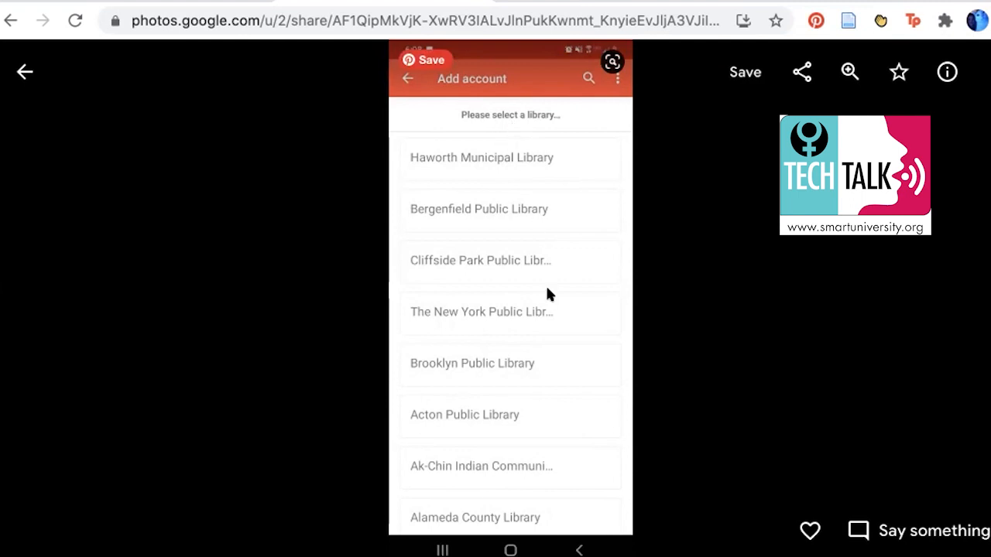
mouse_move(484, 310)
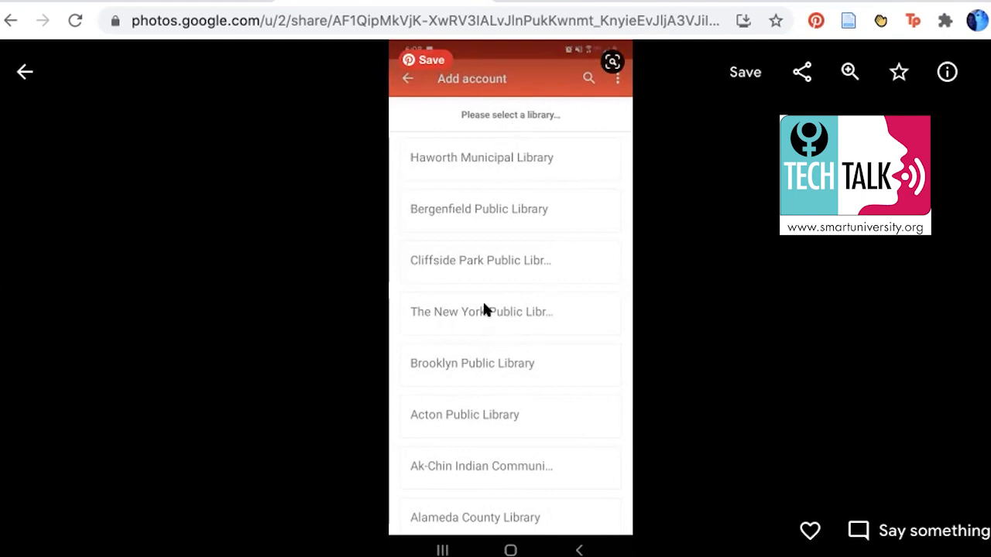
mouse_move(544, 298)
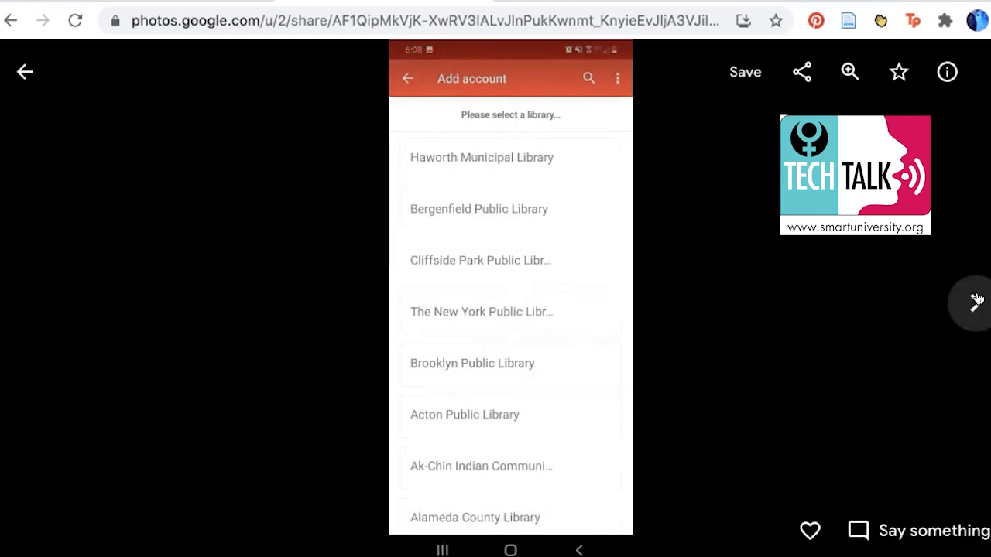
click(482, 312)
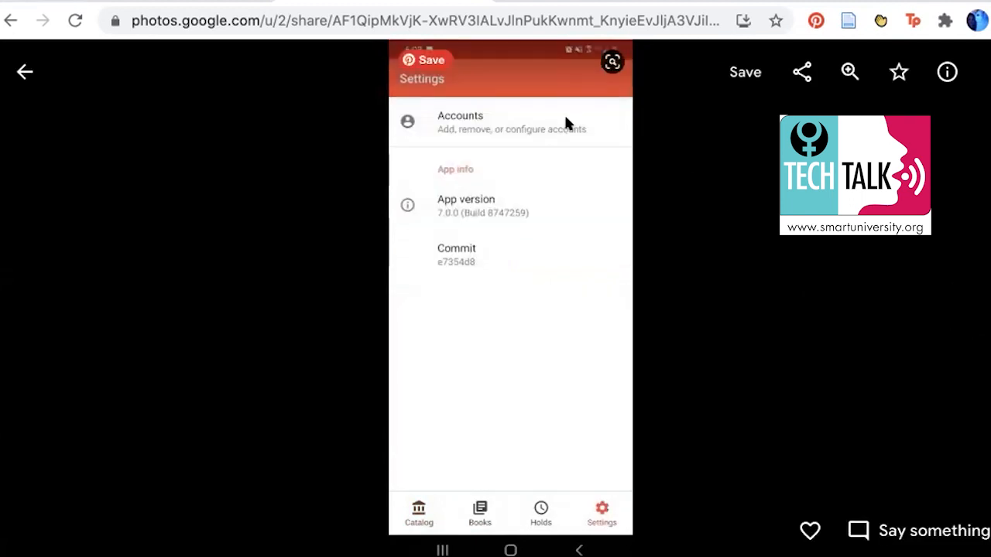
Show the Accounts screenshot listing New York Public Library and SimplyE Collection
click(460, 122)
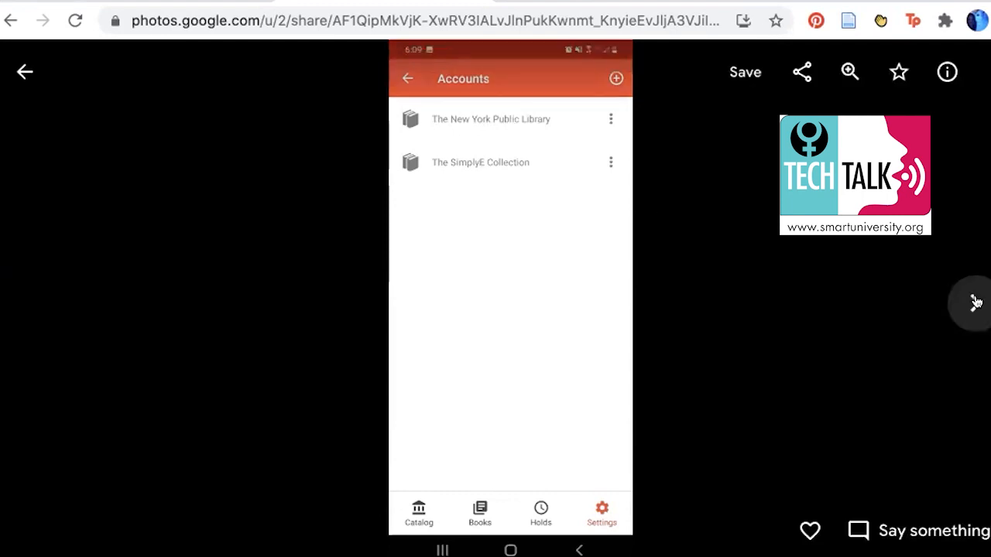
Show the New York Public Library sign-in screenshot with barcode and PIN fields
click(490, 119)
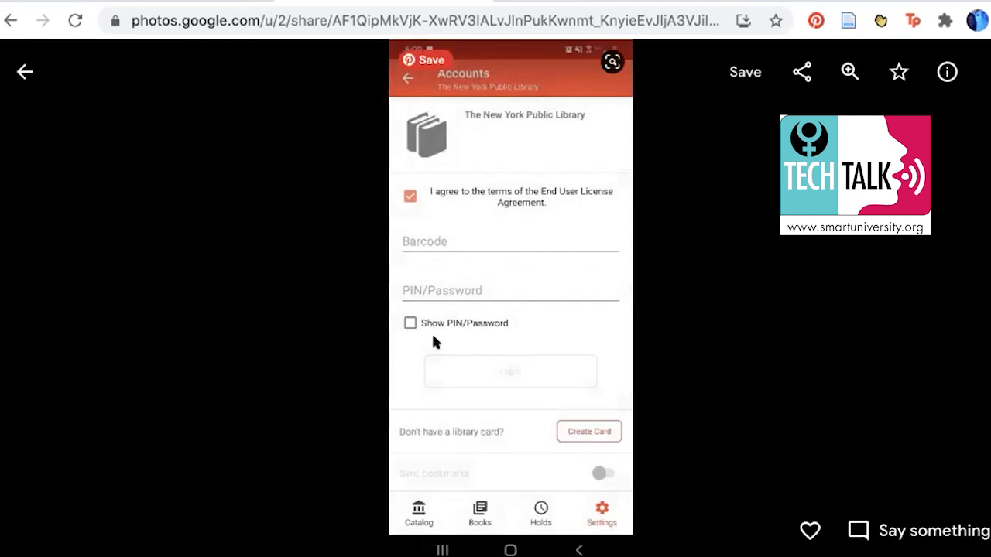
mouse_move(466, 229)
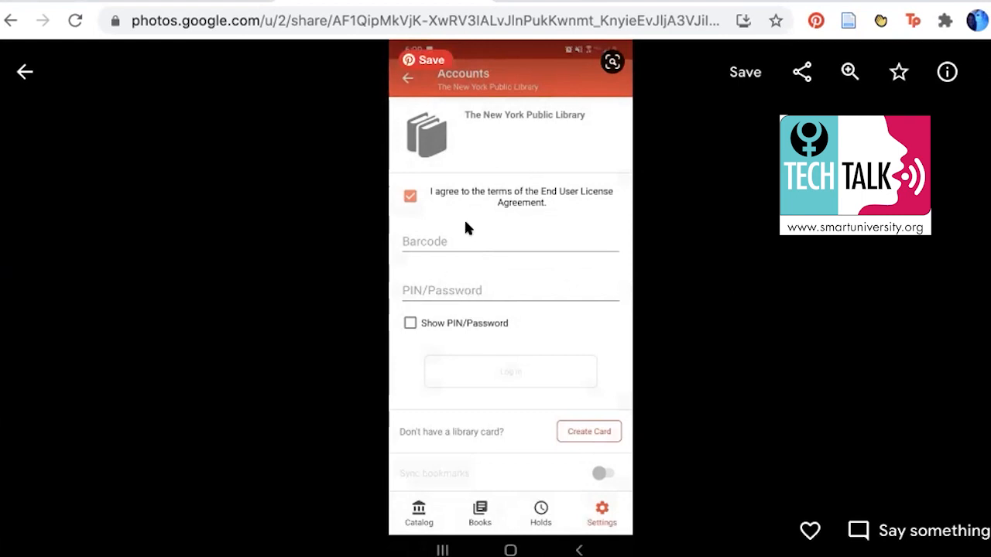
mouse_move(482, 333)
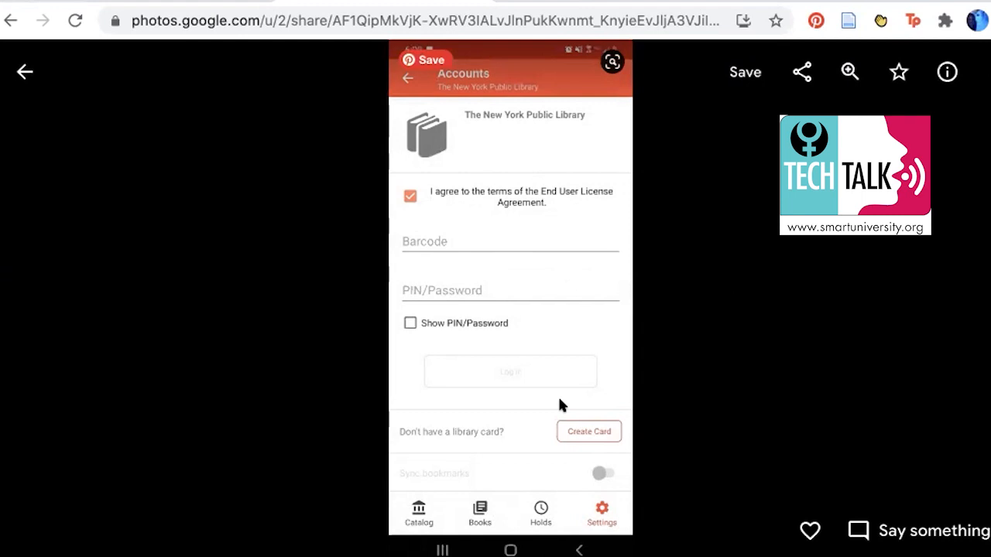
mouse_move(588, 450)
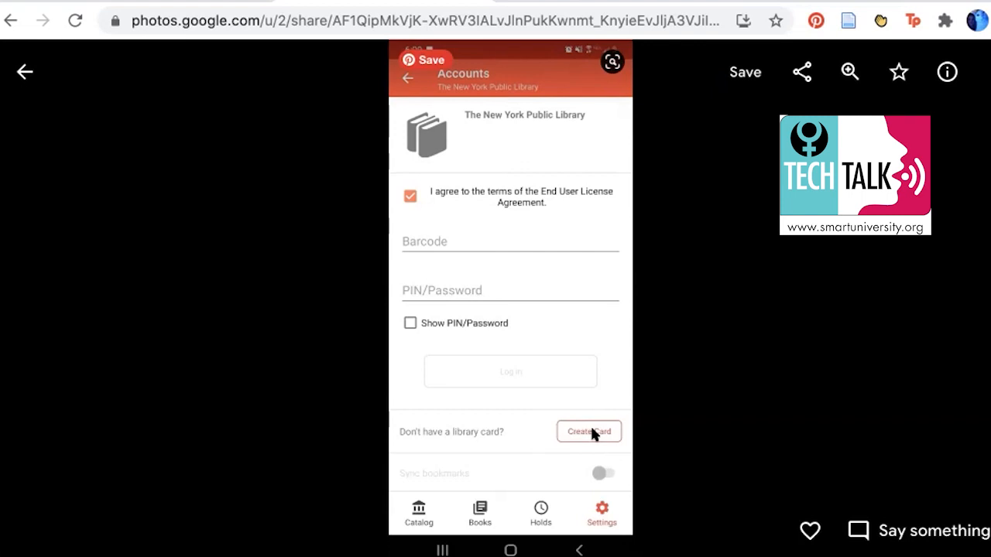
mouse_move(598, 451)
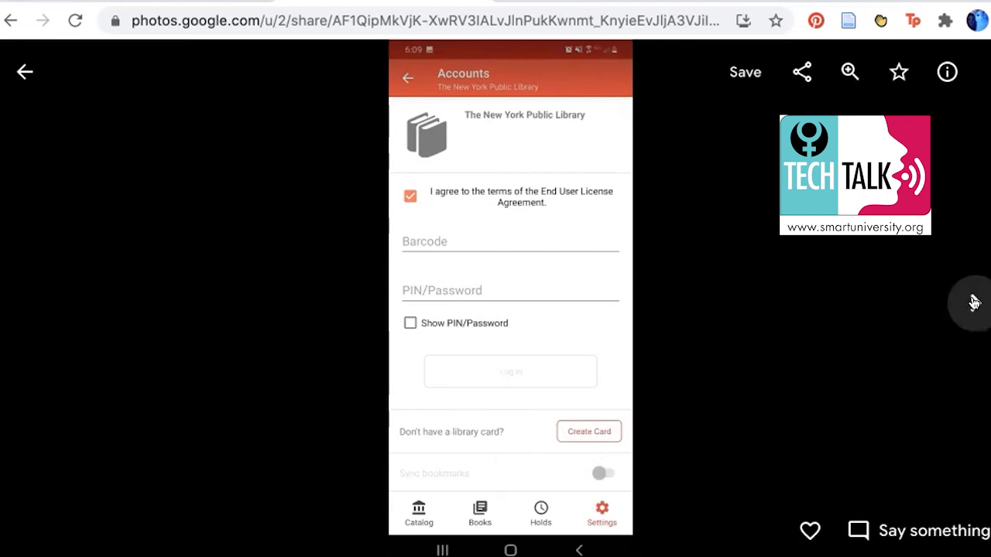
Show the 'Sign Up for a Library Card' screenshot asking the applicant's age
click(588, 431)
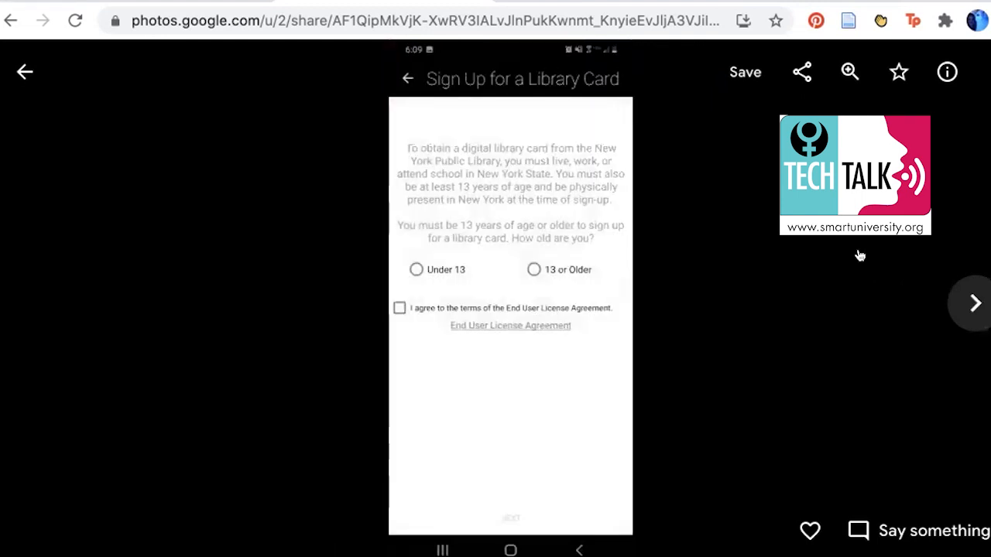
mouse_move(533, 267)
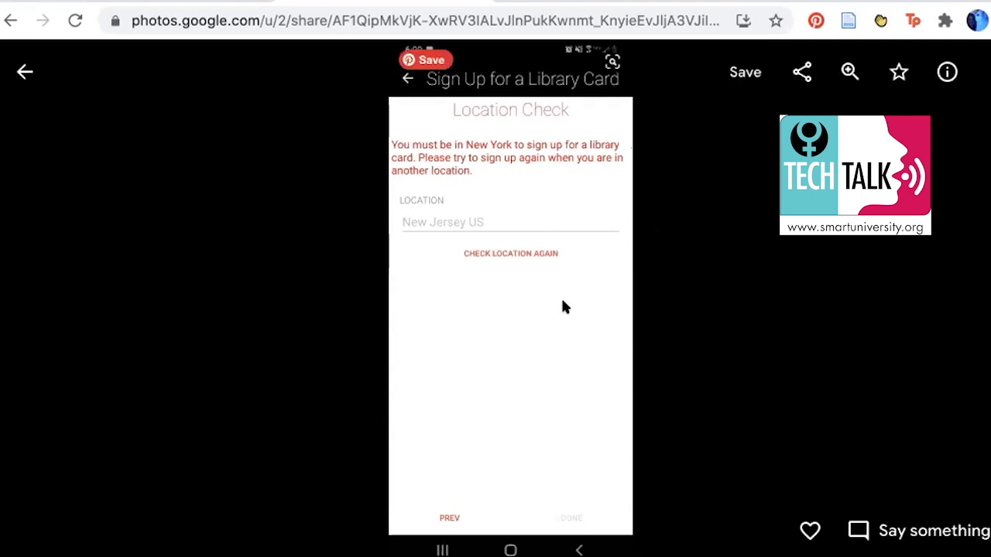
mouse_move(564, 211)
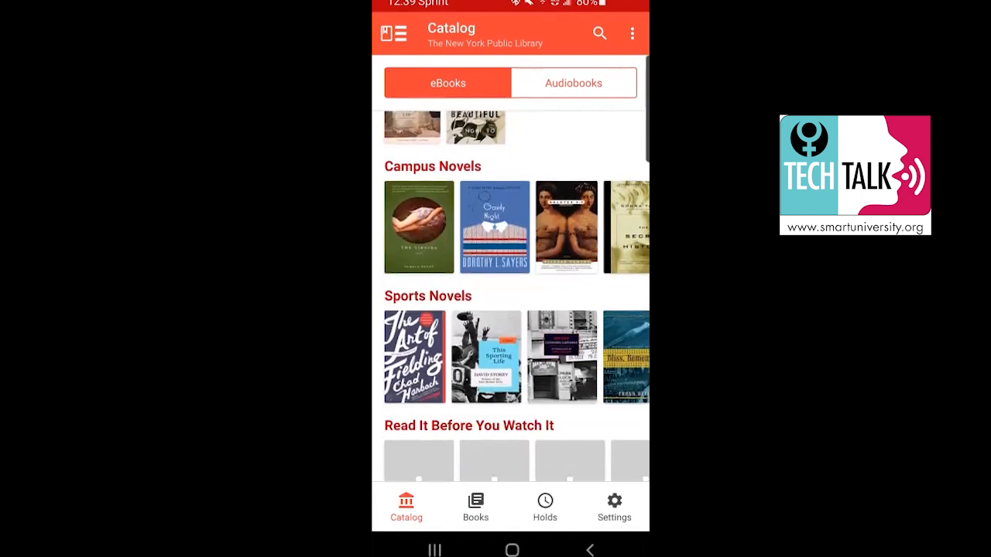
Search the SimplyE catalog for 'The Bone Clocks' by David Mitchell
scroll(down, 3)
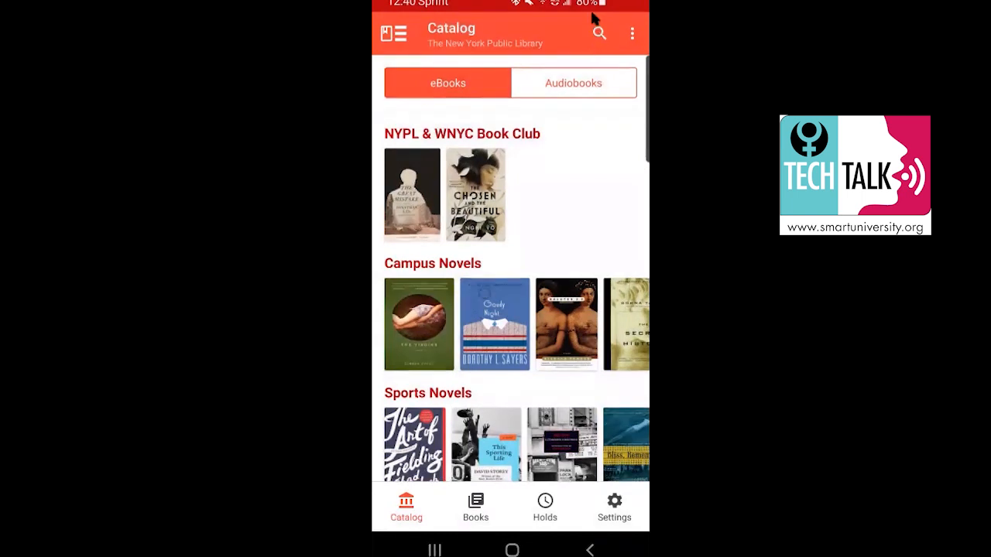
mouse_move(581, 32)
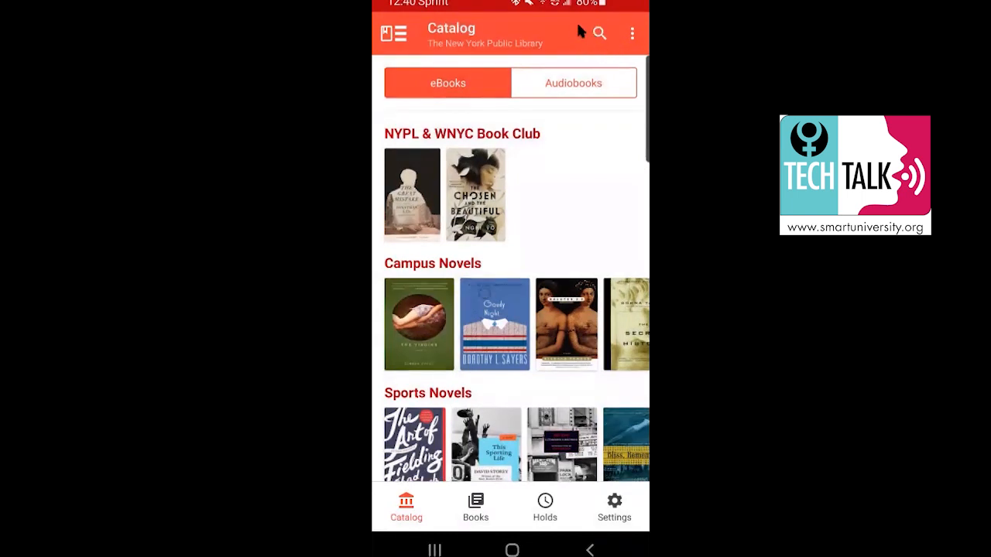
click(599, 34)
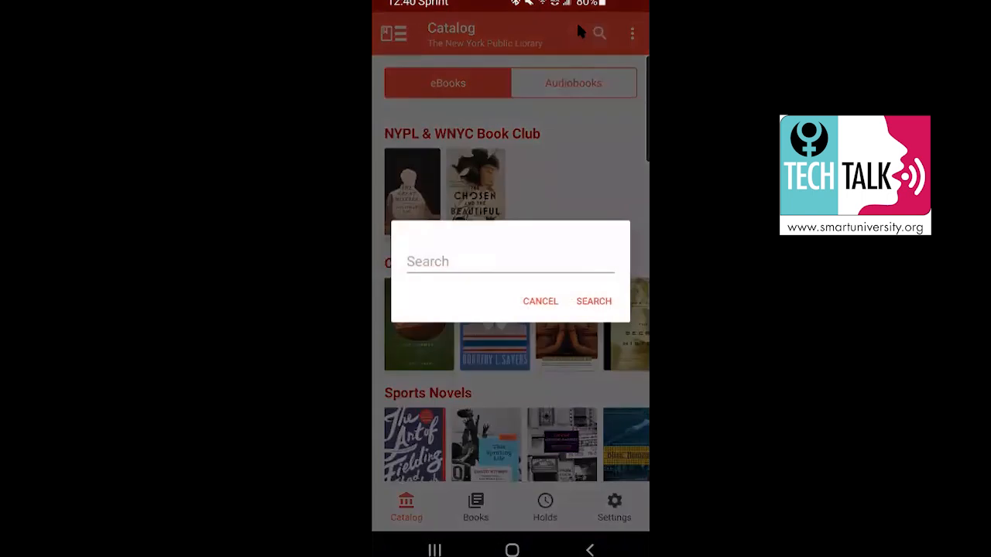
text(The Bone c)
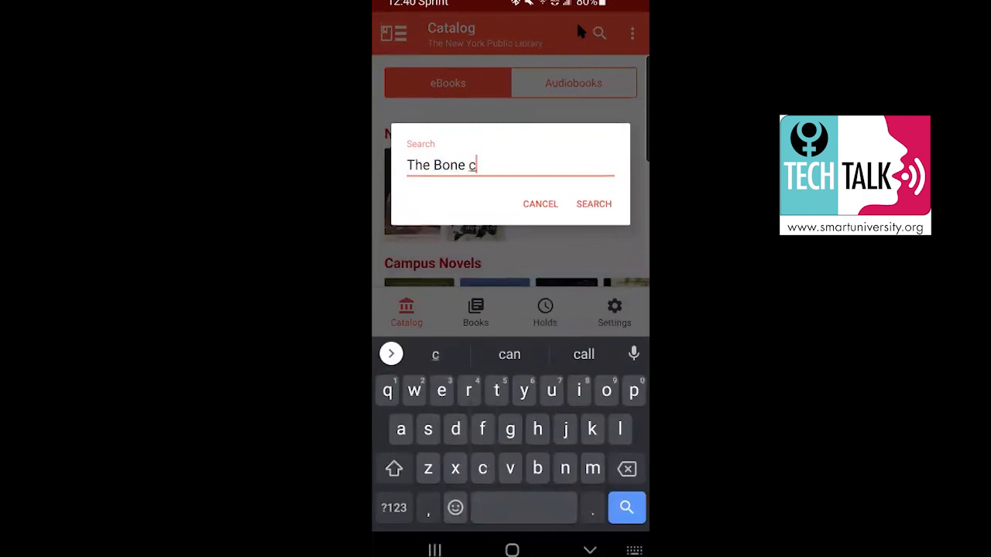
text(loc)
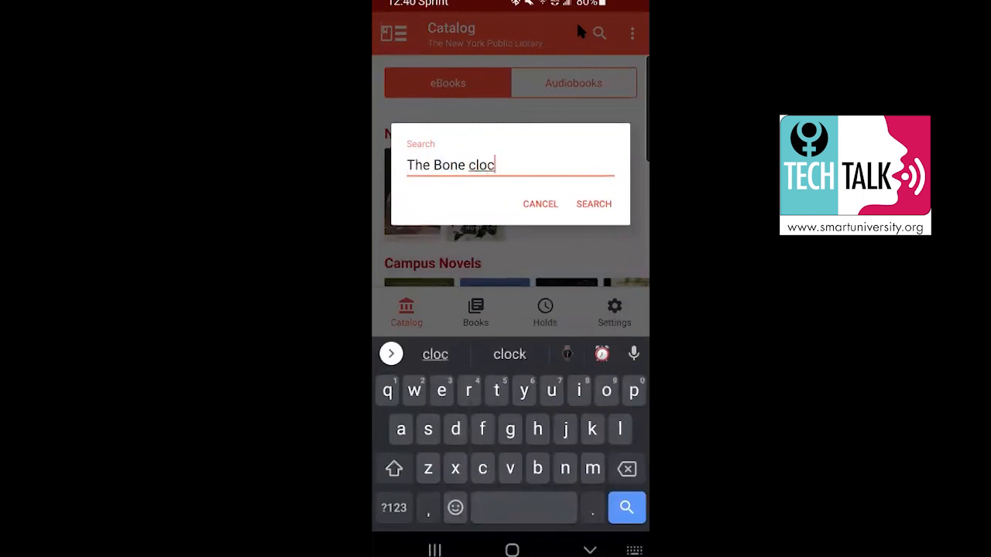
click(594, 204)
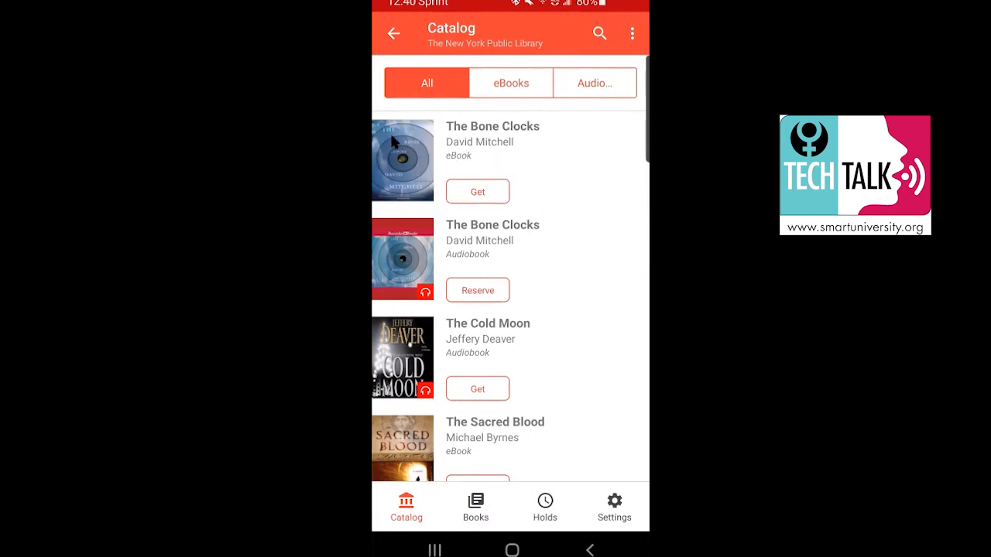
mouse_move(494, 155)
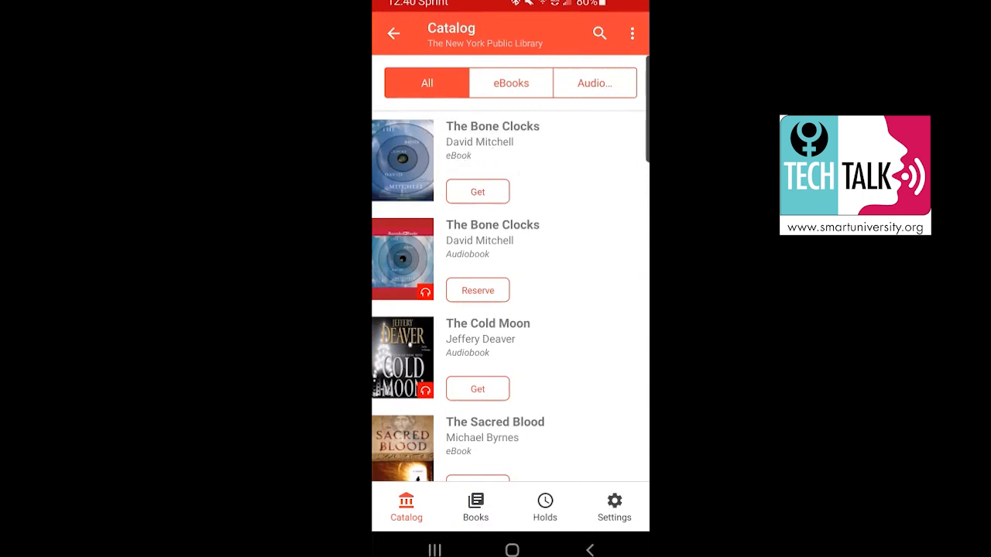
mouse_move(518, 147)
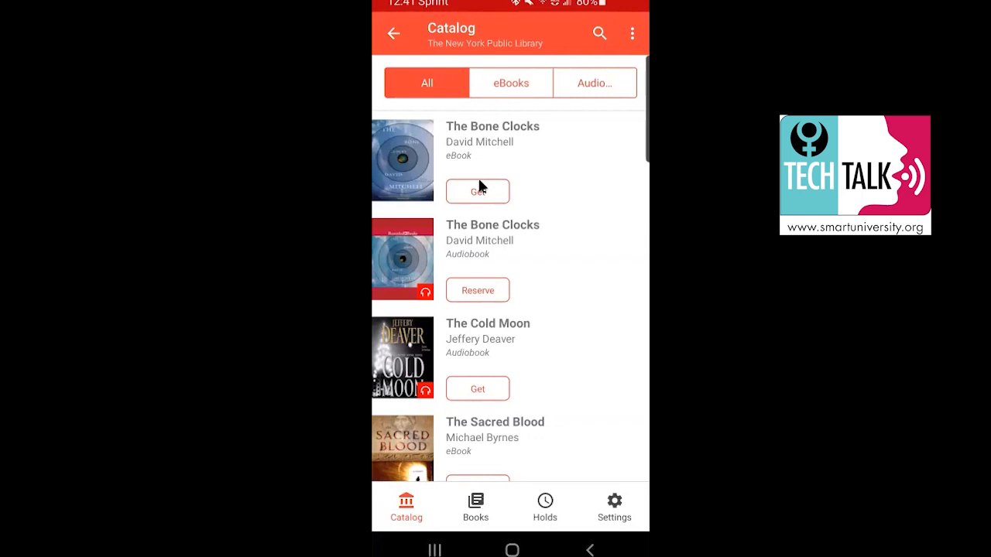
mouse_move(502, 145)
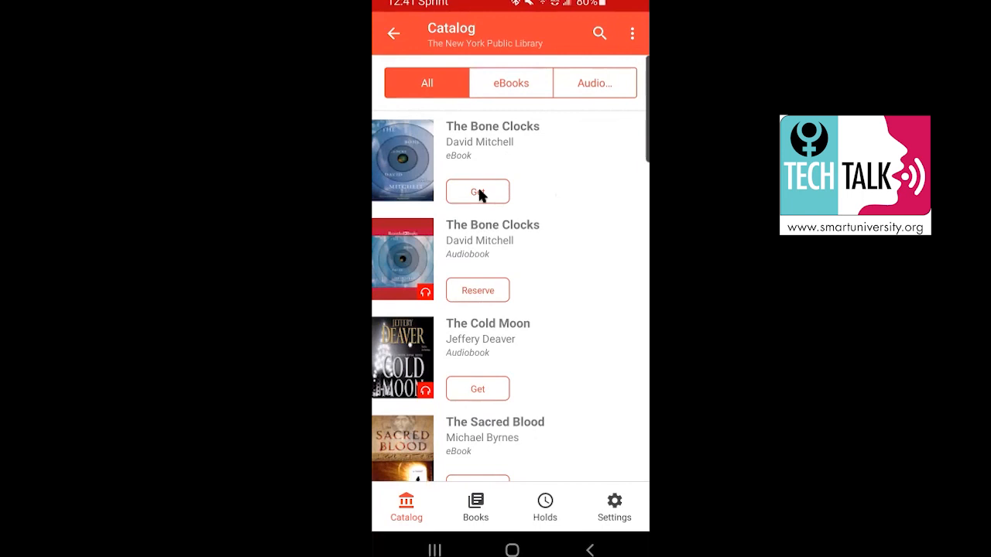
Borrow The Bone Clocks eBook and view it in the Books list
click(477, 191)
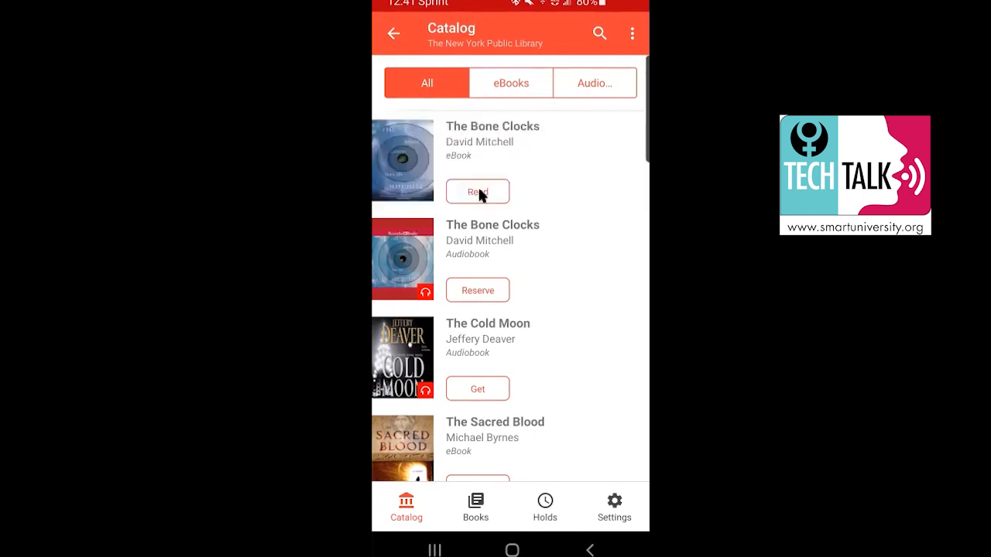
click(478, 191)
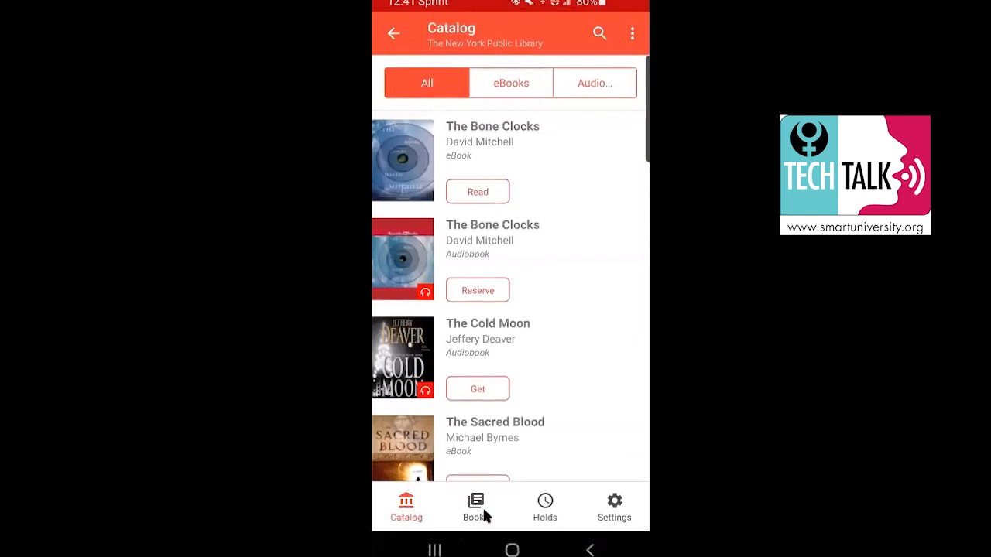
click(473, 506)
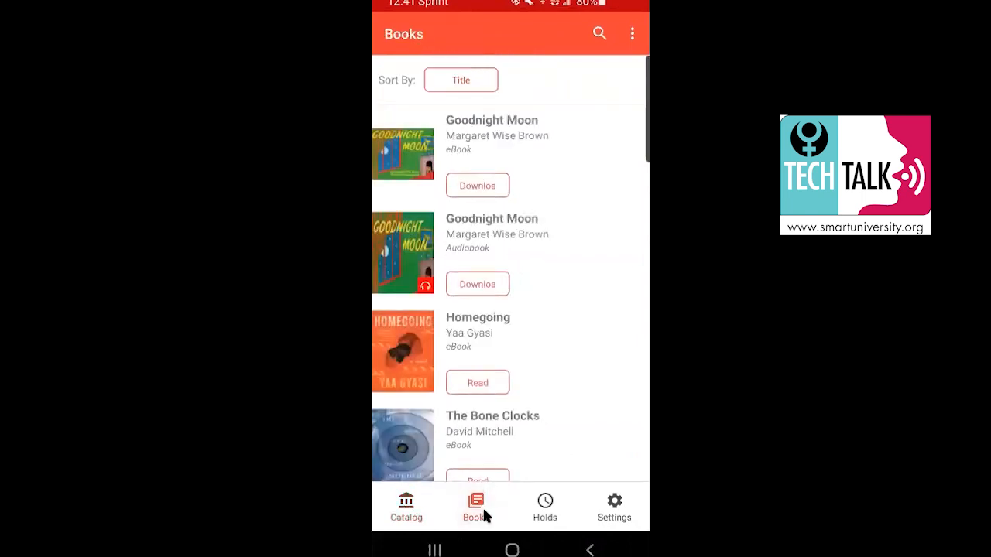
scroll(down, 3)
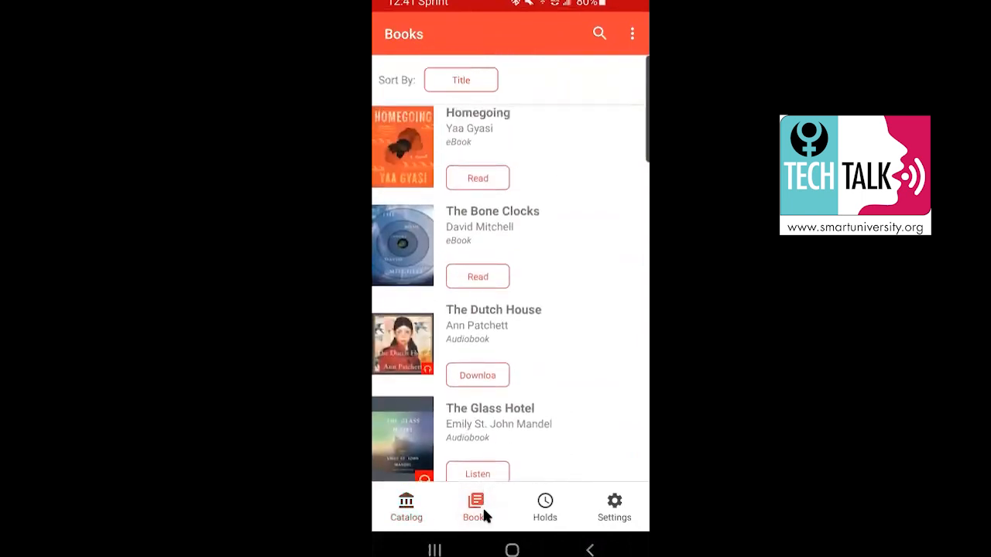
Open The Bone Clocks in the reader from the Books list
click(478, 276)
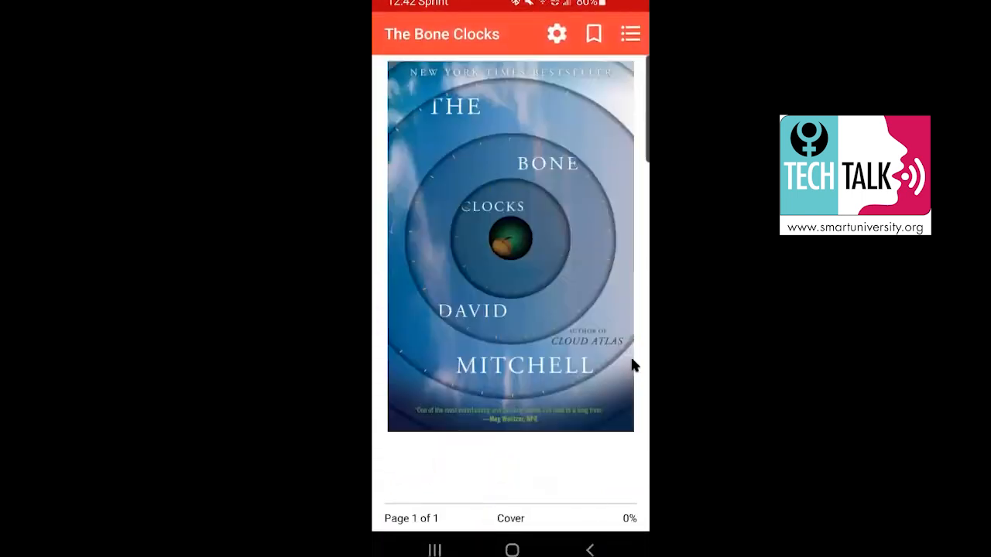
mouse_move(579, 180)
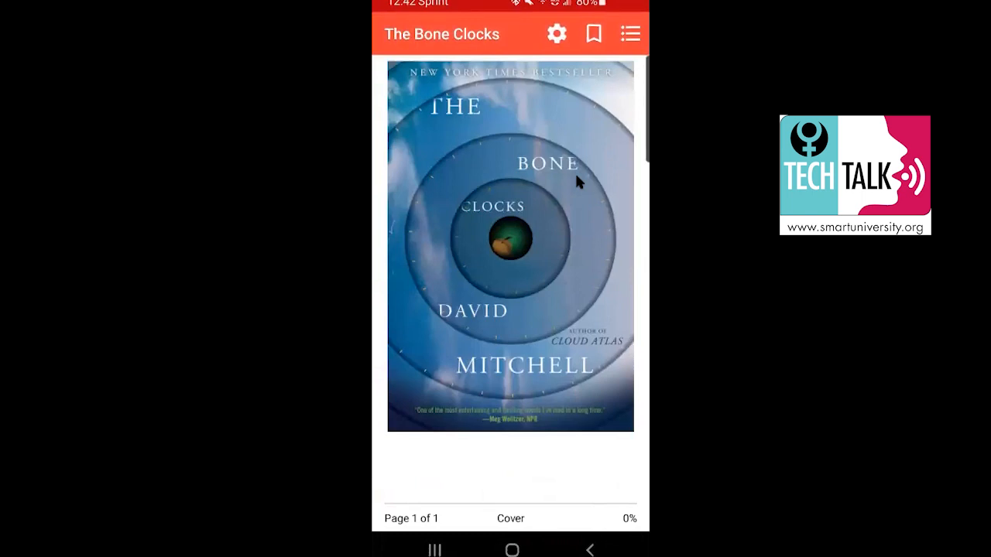
mouse_move(627, 27)
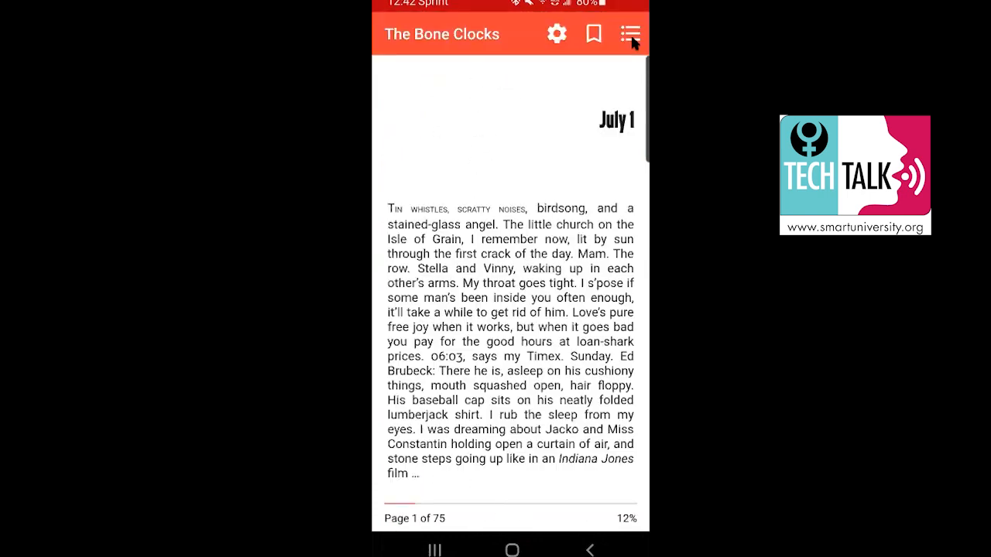
Jump to 'About the Author' from the table of contents and bookmark that page
click(630, 33)
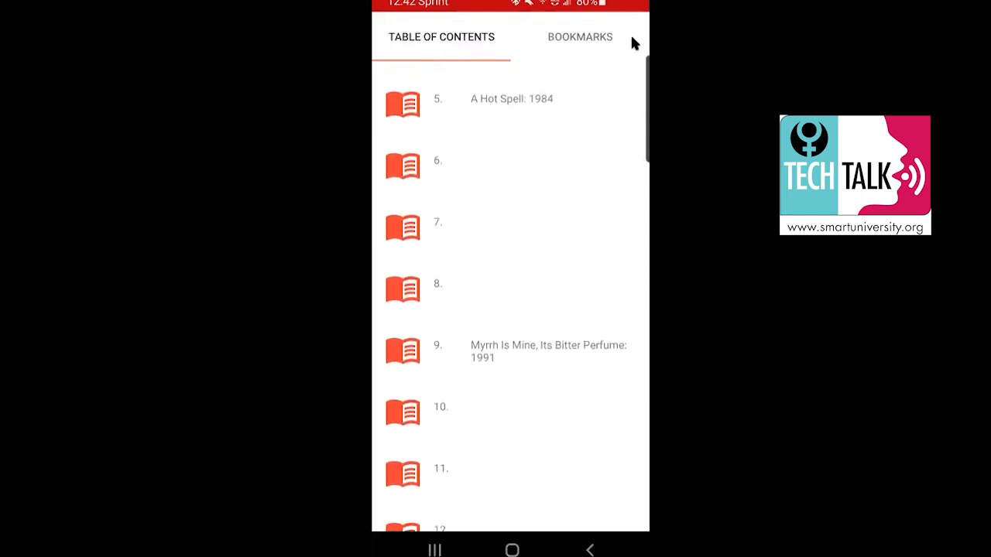
scroll(down, 3)
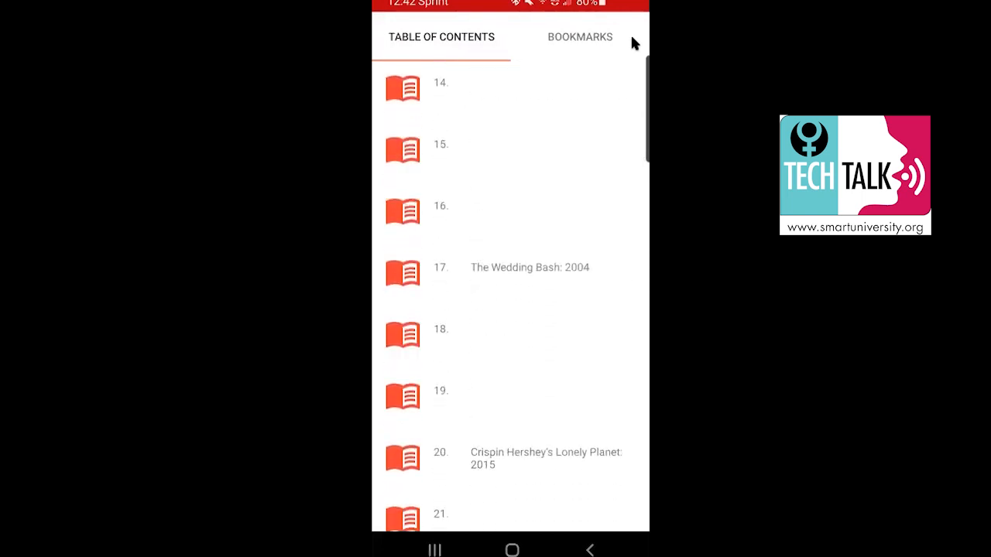
scroll(down, 3)
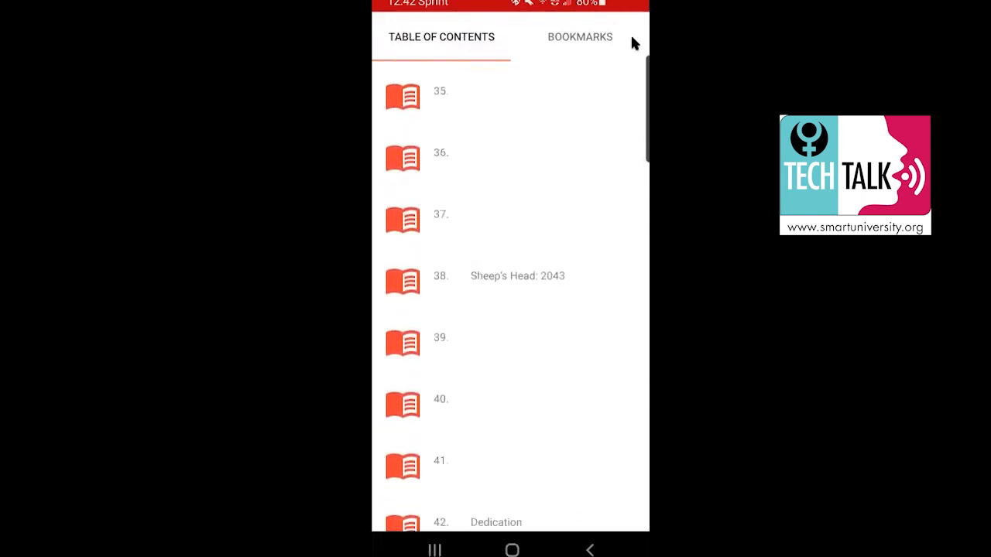
scroll(down, 3)
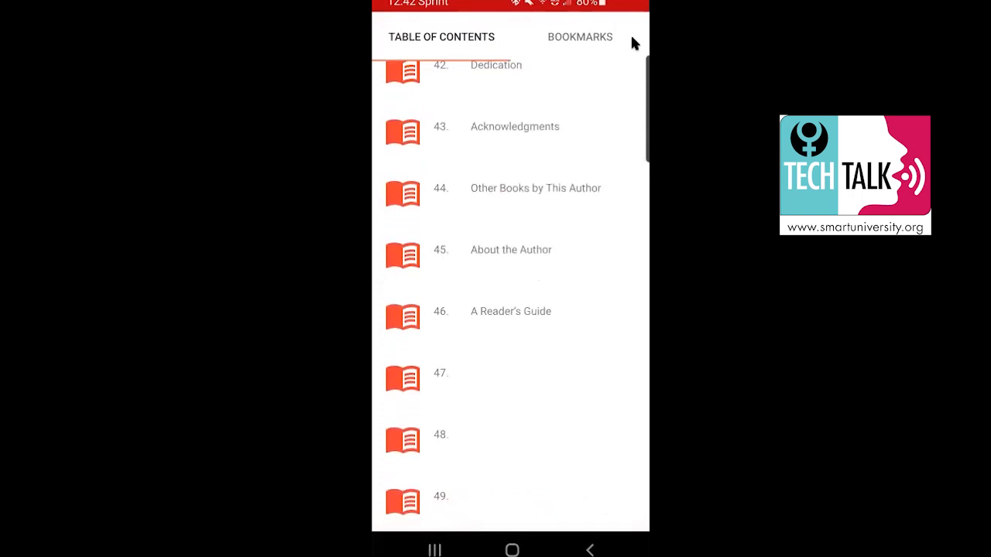
click(511, 249)
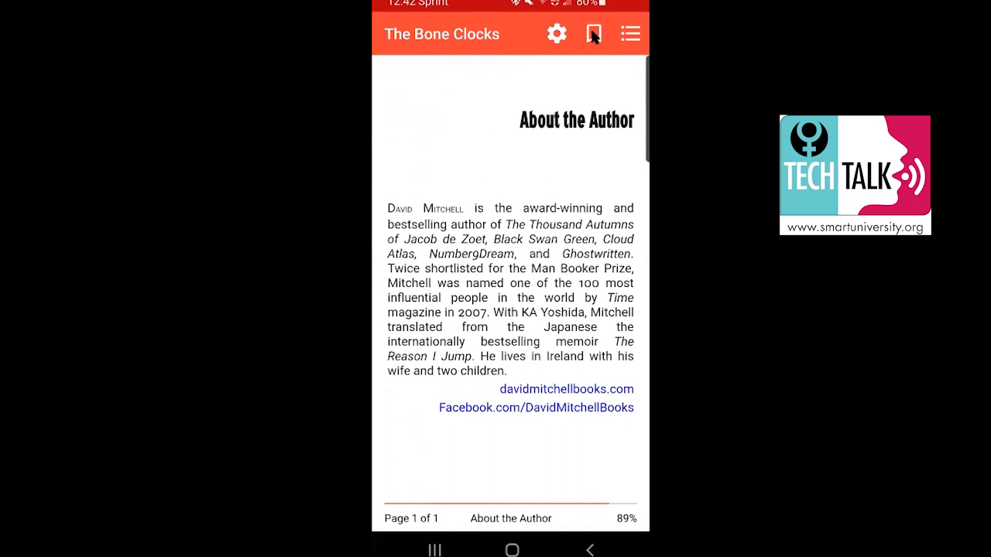
click(594, 33)
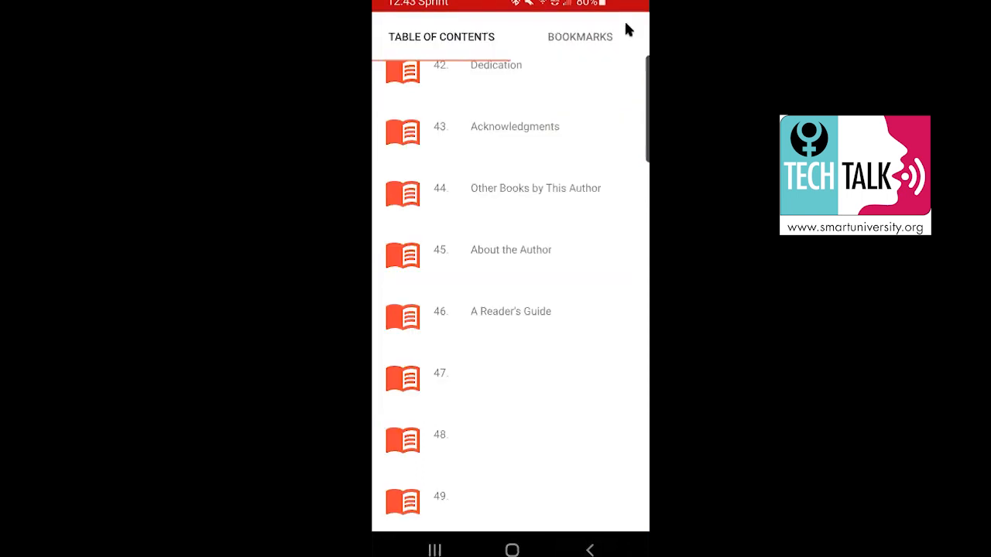
mouse_move(575, 51)
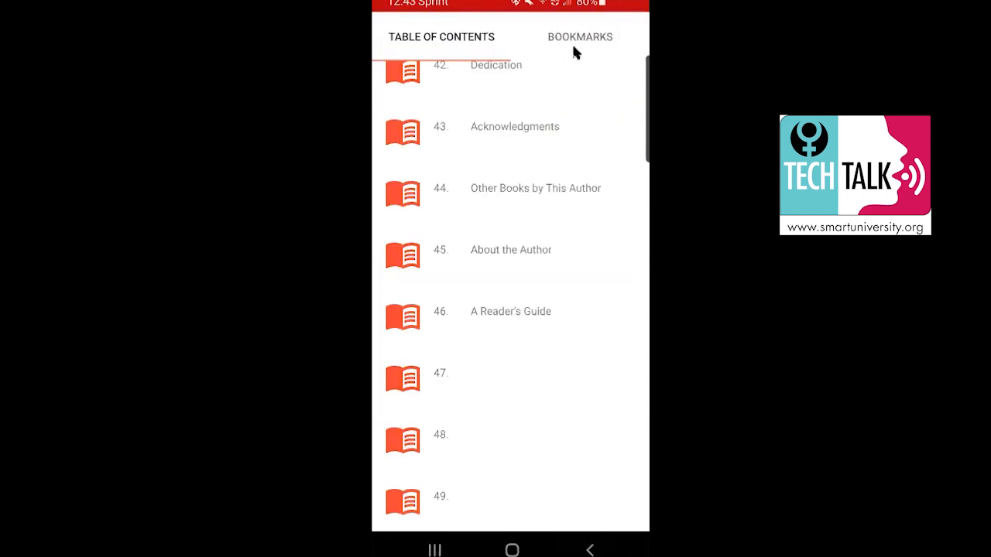
Show the Bookmarks tab listing the About the Author bookmark from 12:42:53
click(579, 36)
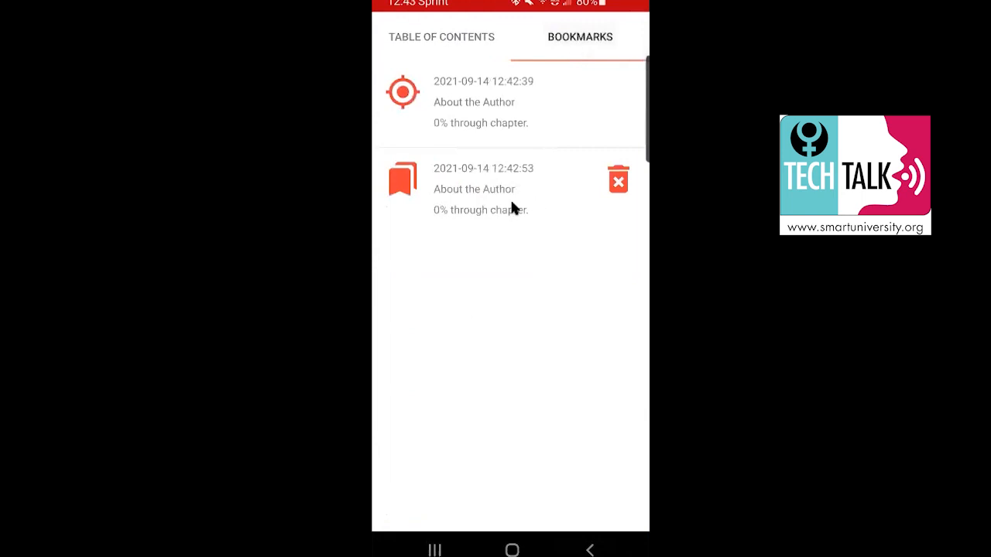
mouse_move(517, 186)
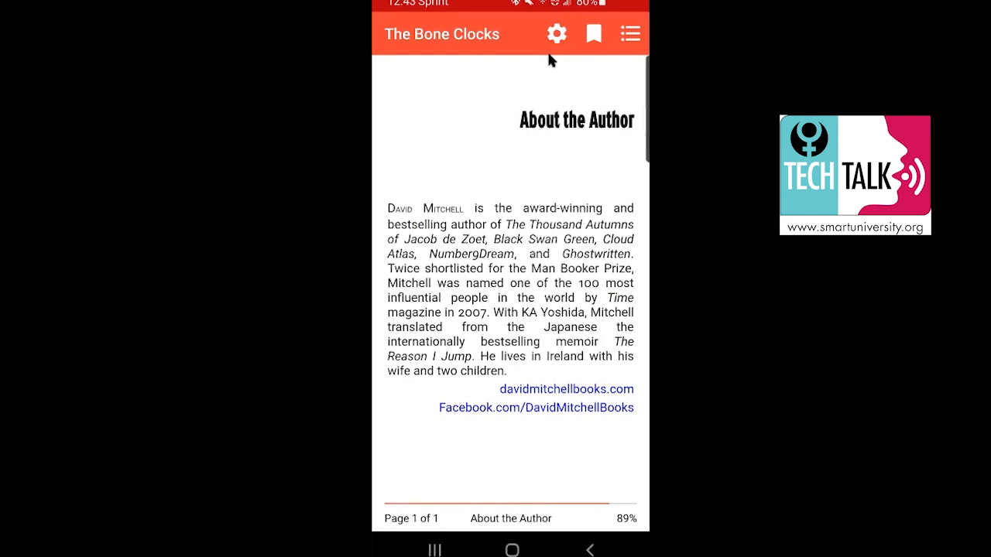
Switch the reader's font to the serif ABC typeface and close the settings panel
click(556, 34)
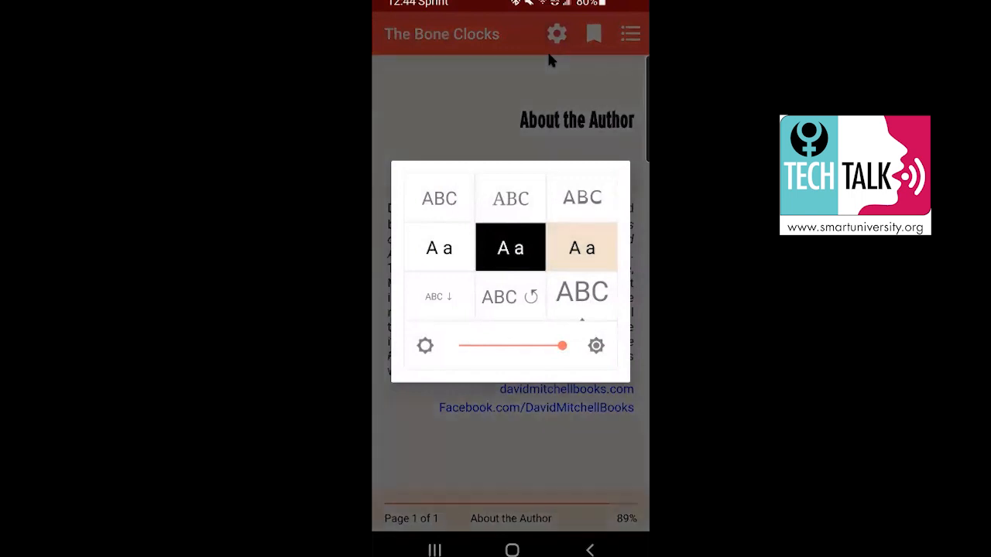
click(510, 199)
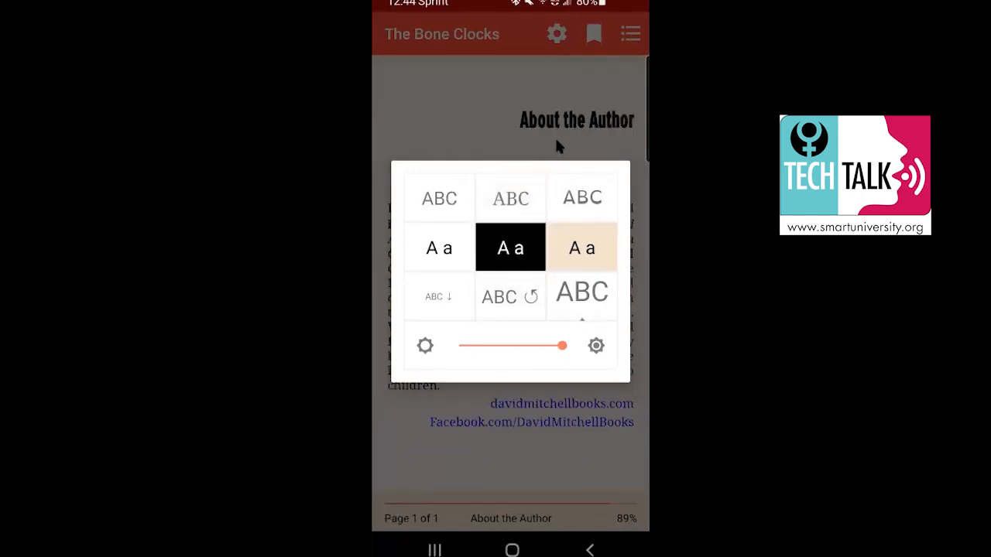
mouse_move(516, 396)
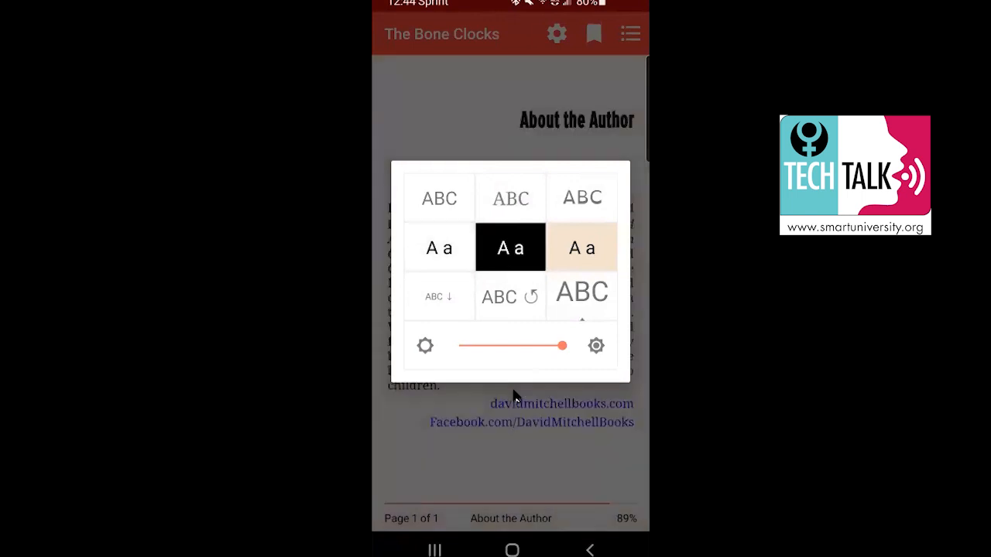
mouse_move(510, 197)
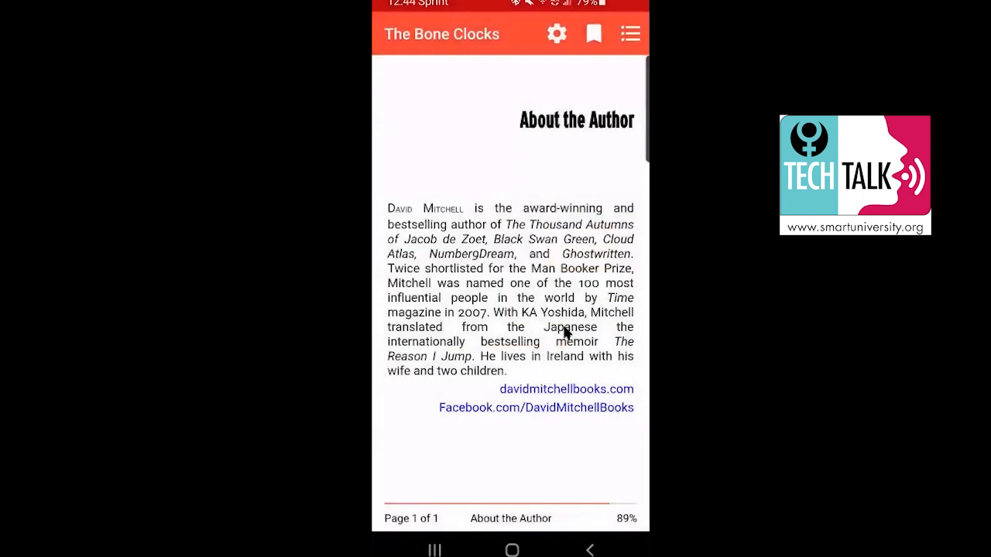
click(556, 33)
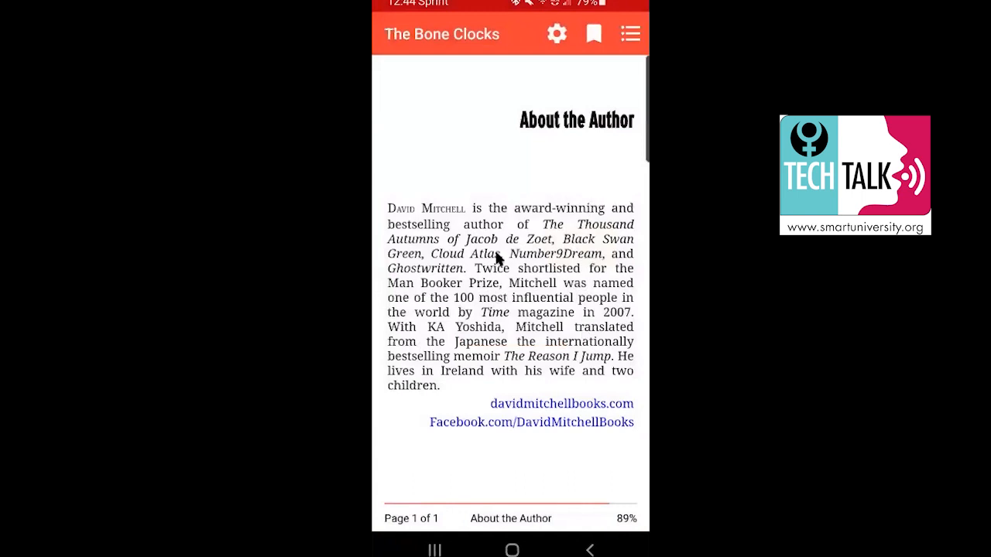
mouse_move(572, 261)
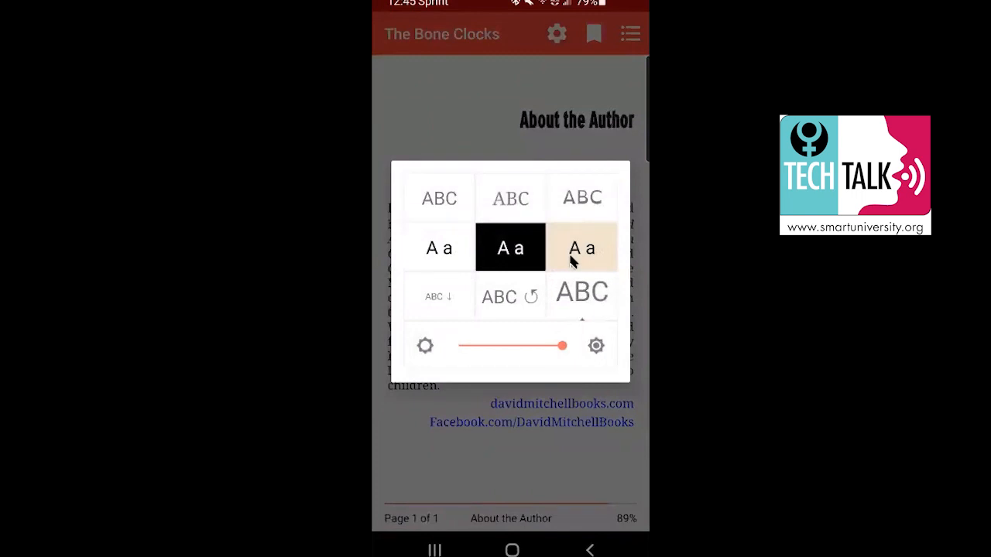
mouse_move(596, 223)
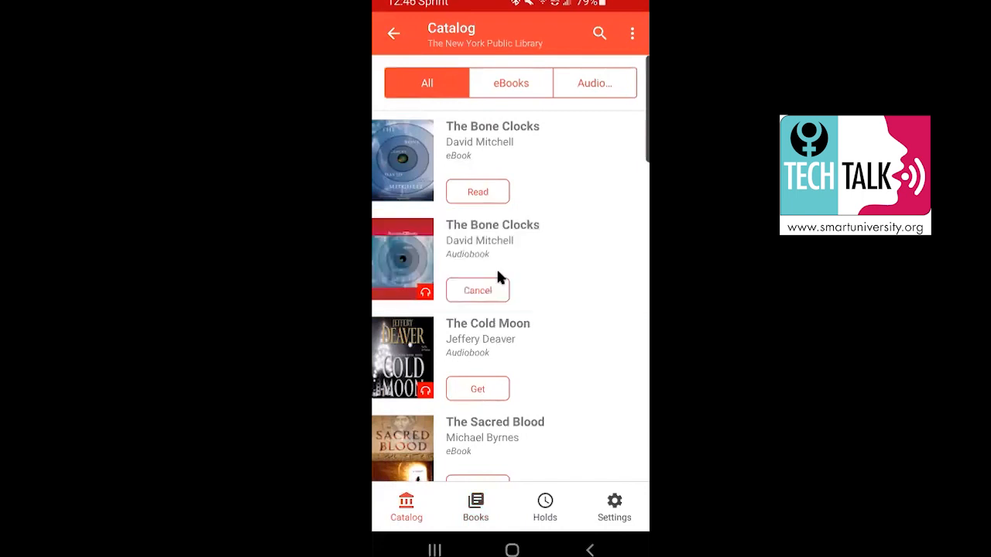
Check The Bone Clocks audiobook hold (available in 47 days), then return to the Holds list
click(476, 507)
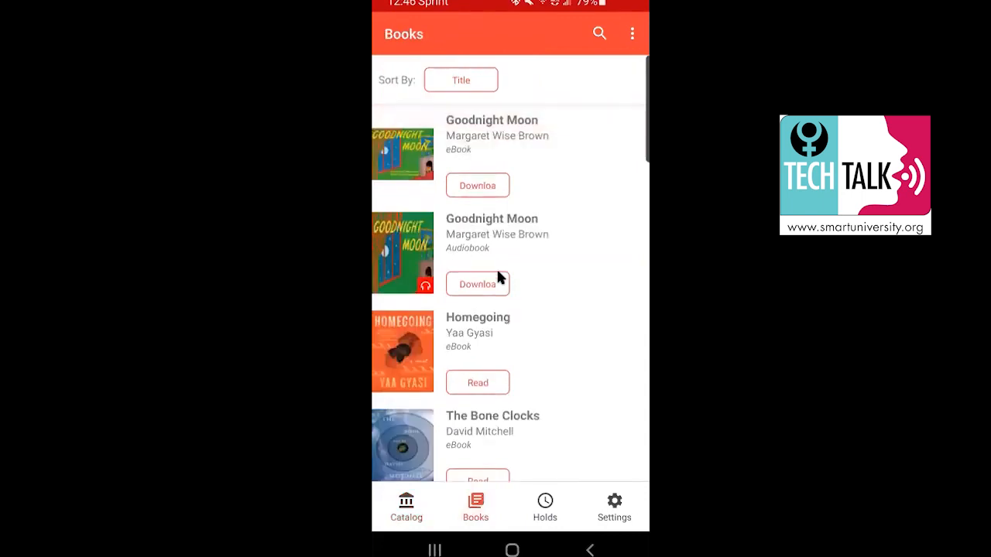
click(544, 507)
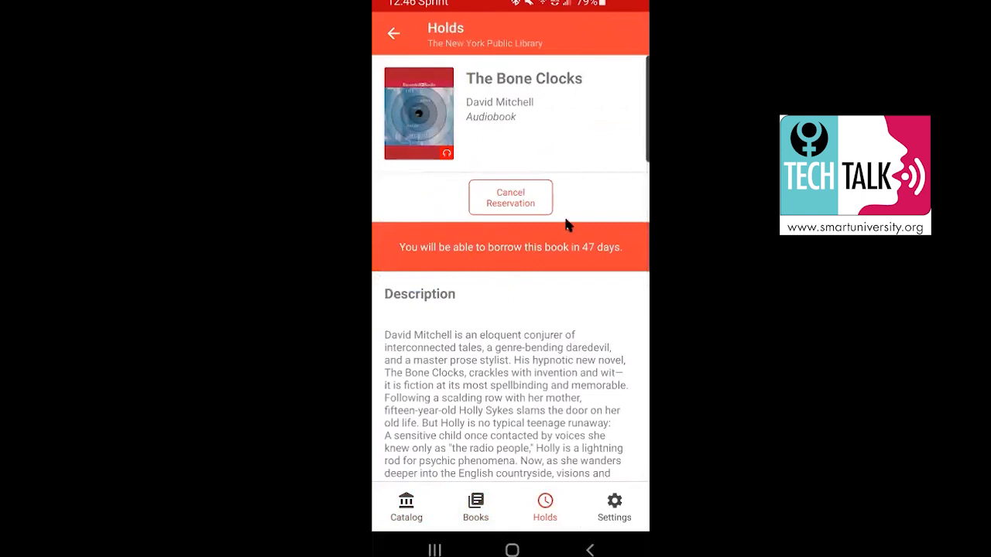
mouse_move(591, 245)
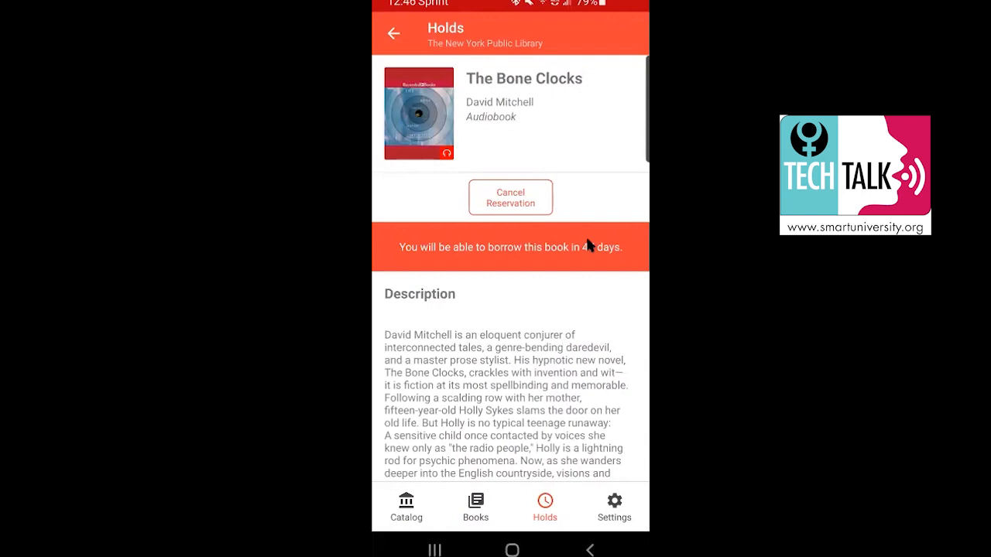
click(394, 34)
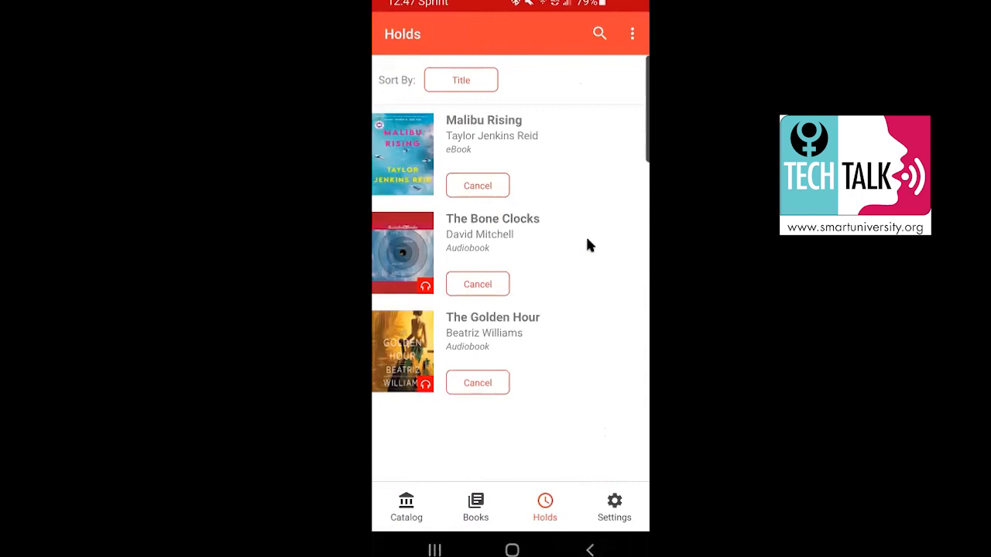
Open Goodnight Moon (eBook) from the Books list in the reader
click(475, 507)
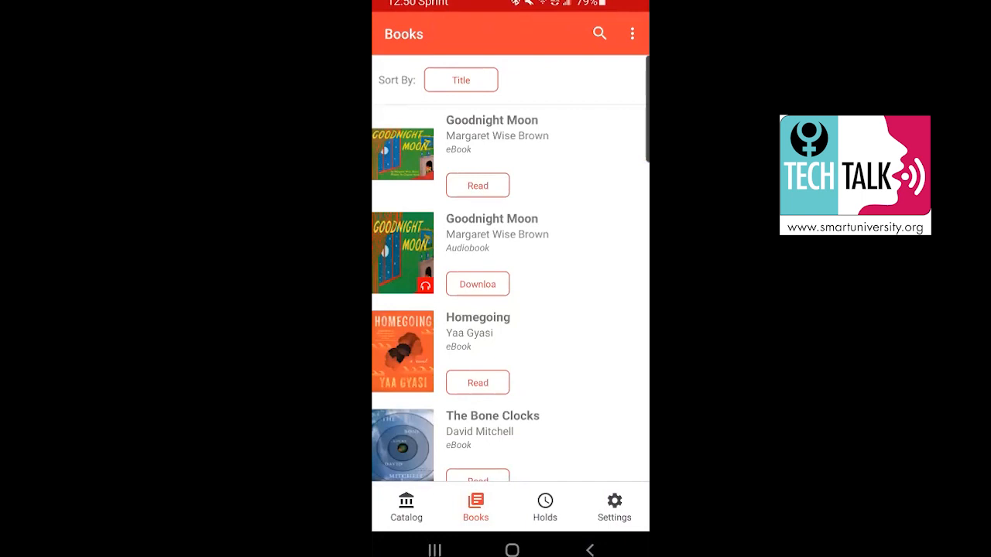
click(477, 185)
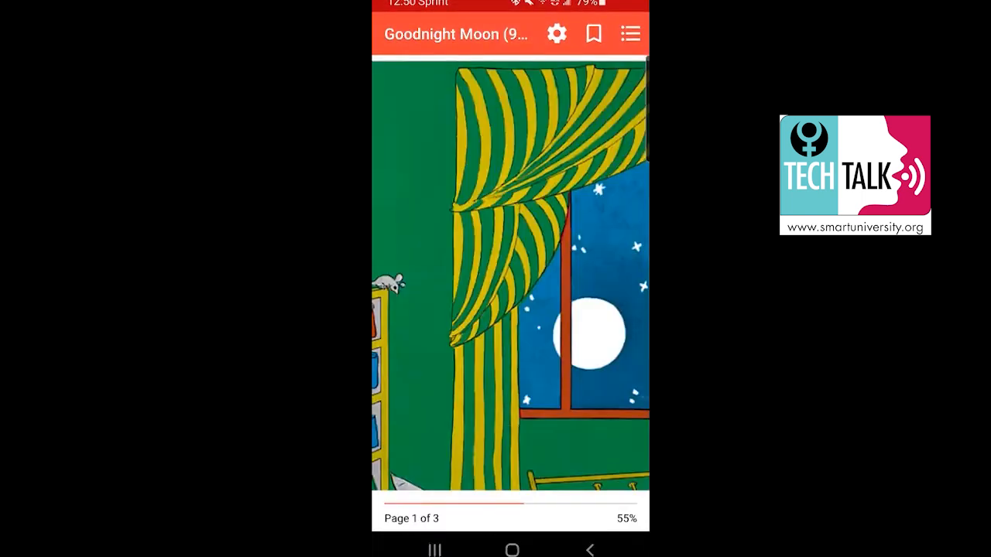